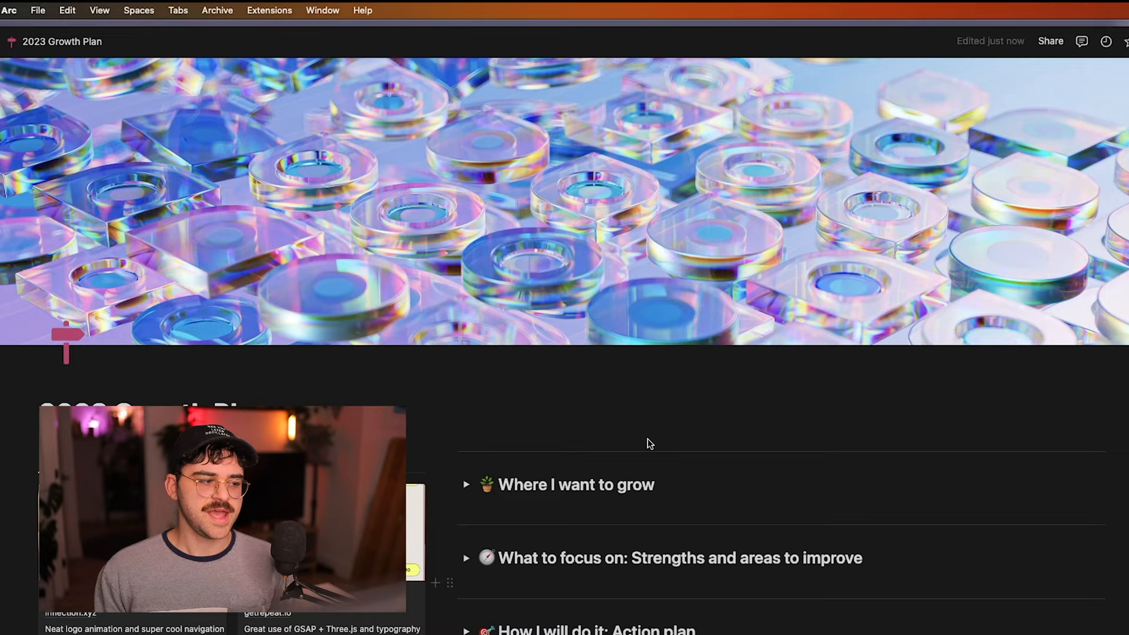
Expand 'Where I want to grow' and scroll to the skills-to-learn list starting with GSAP
scroll(up, 3)
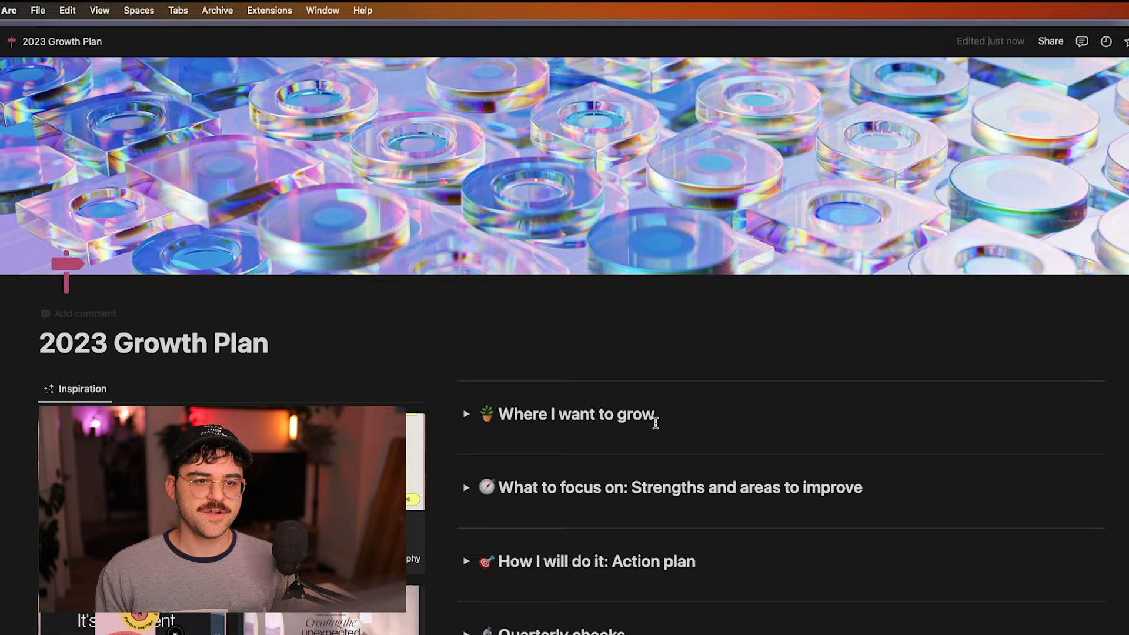
click(467, 414)
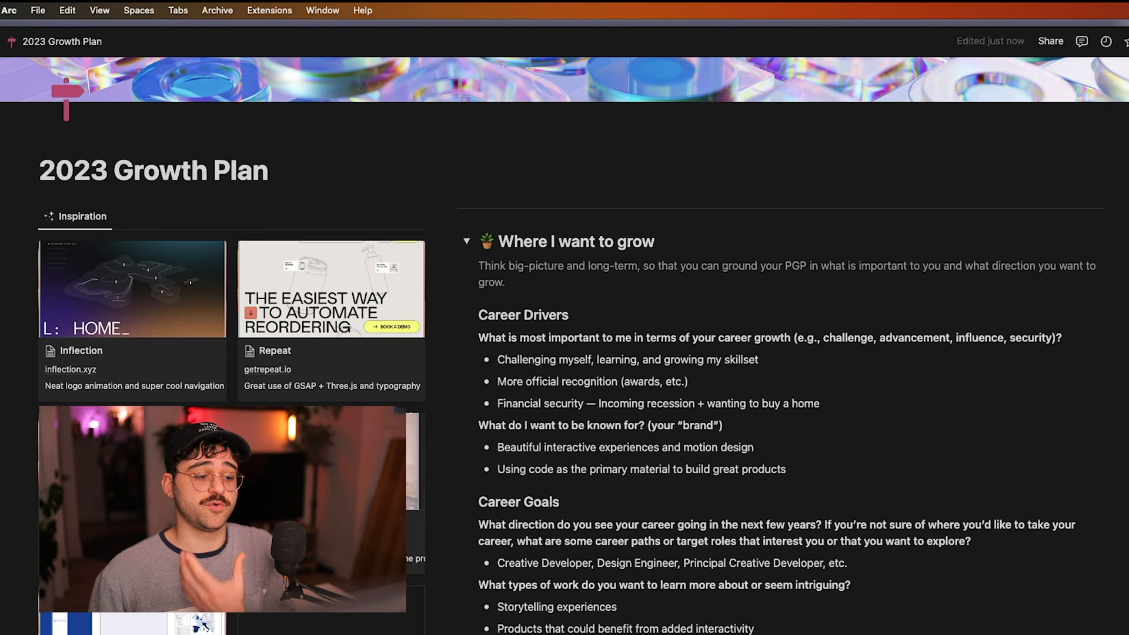
scroll(down, 3)
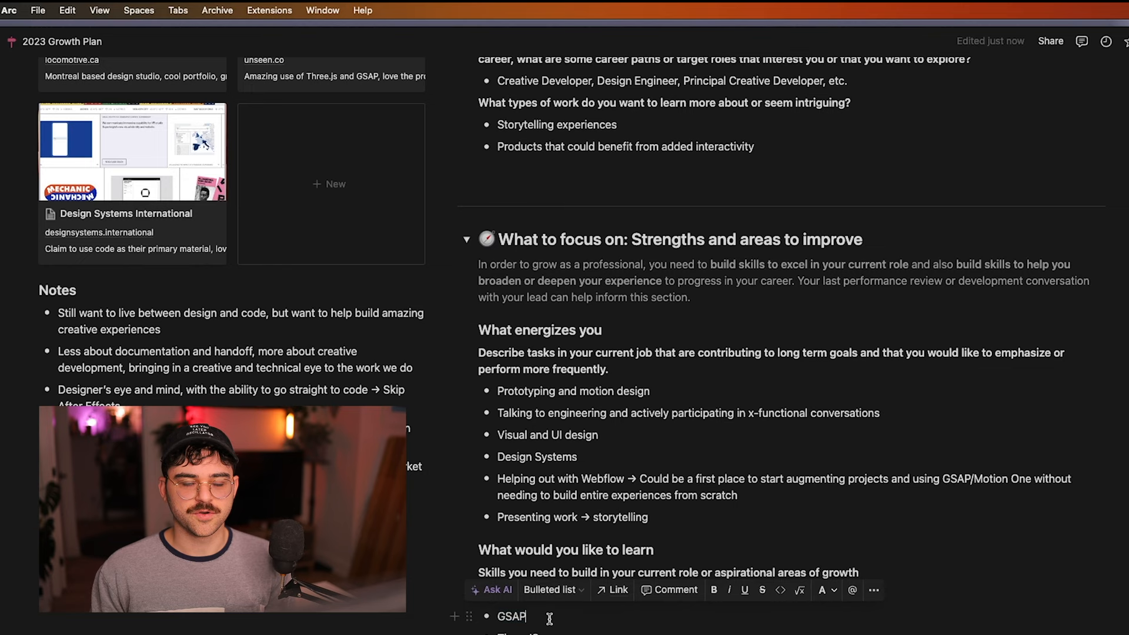
scroll(down, 3)
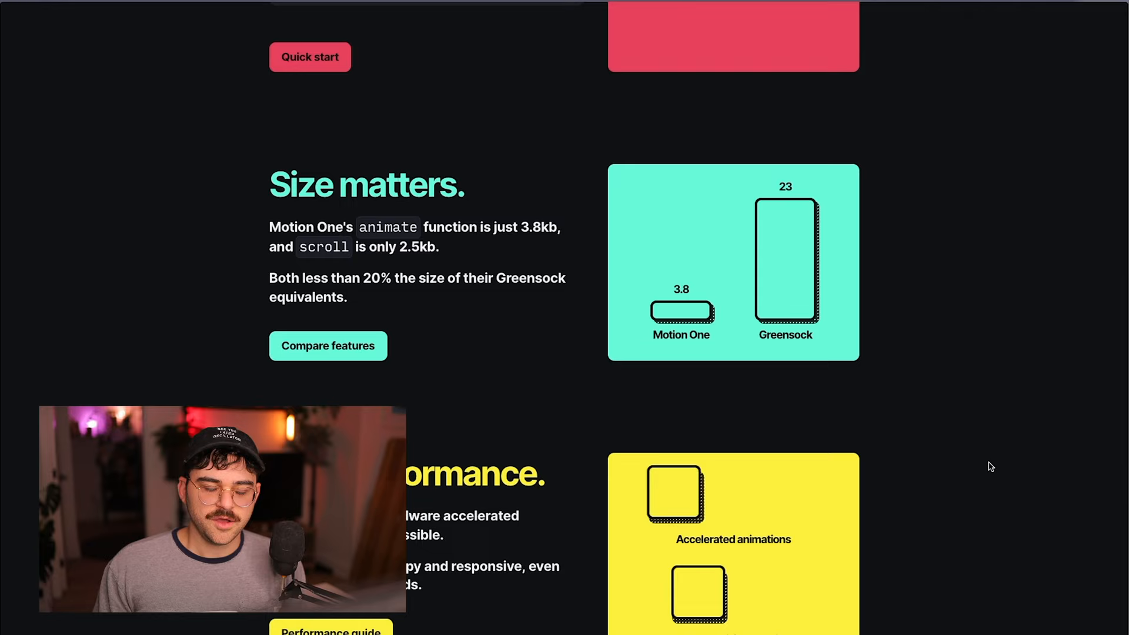
Scroll the Motion One homepage to the 'Size matters.' 3.8 vs 23 kb chart
scroll(up, 3)
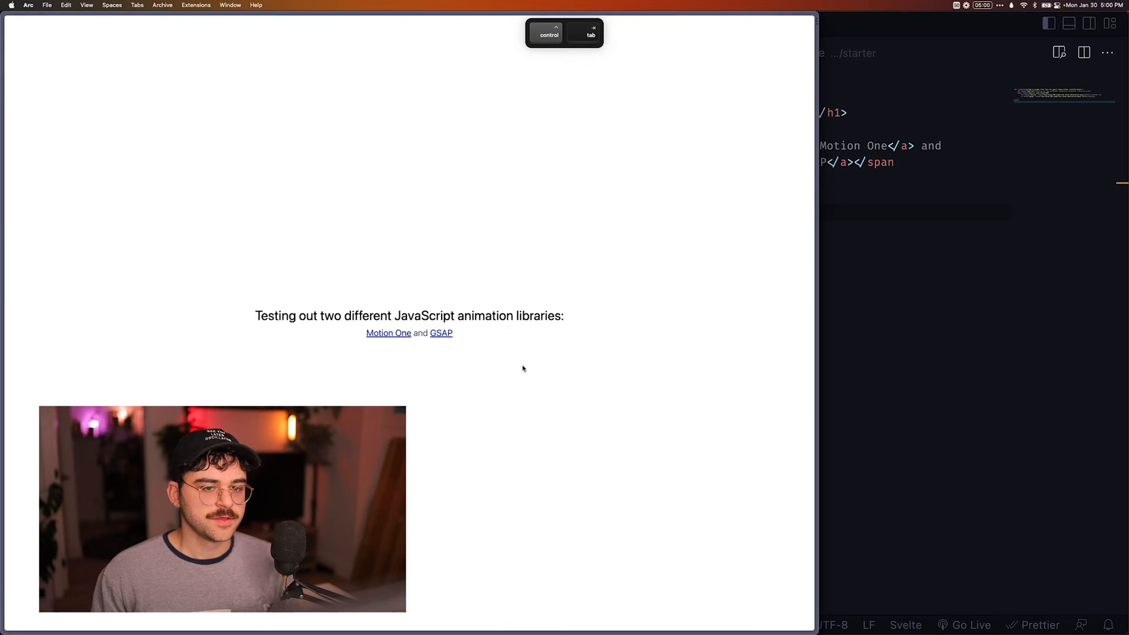
Switch from the Arc preview to the src/routes/+page.svelte code in VS Code
click(441, 333)
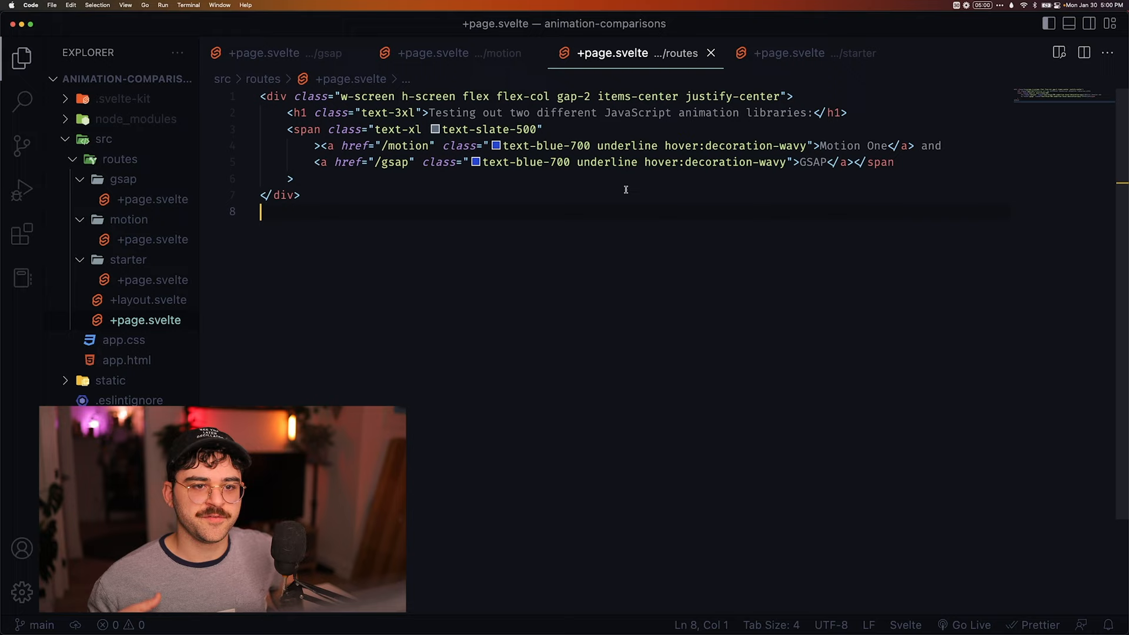
mouse_move(755, 245)
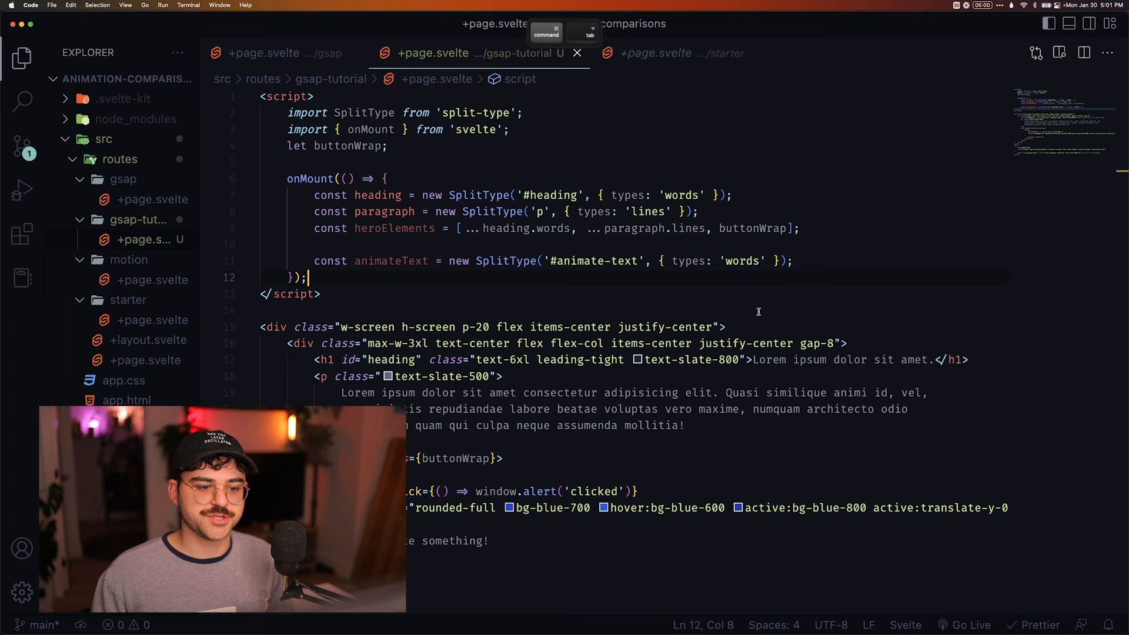
Scroll gsap-tutorial/+page.svelte to the button wrapper and #animate-bg div markup
scroll(down, 3)
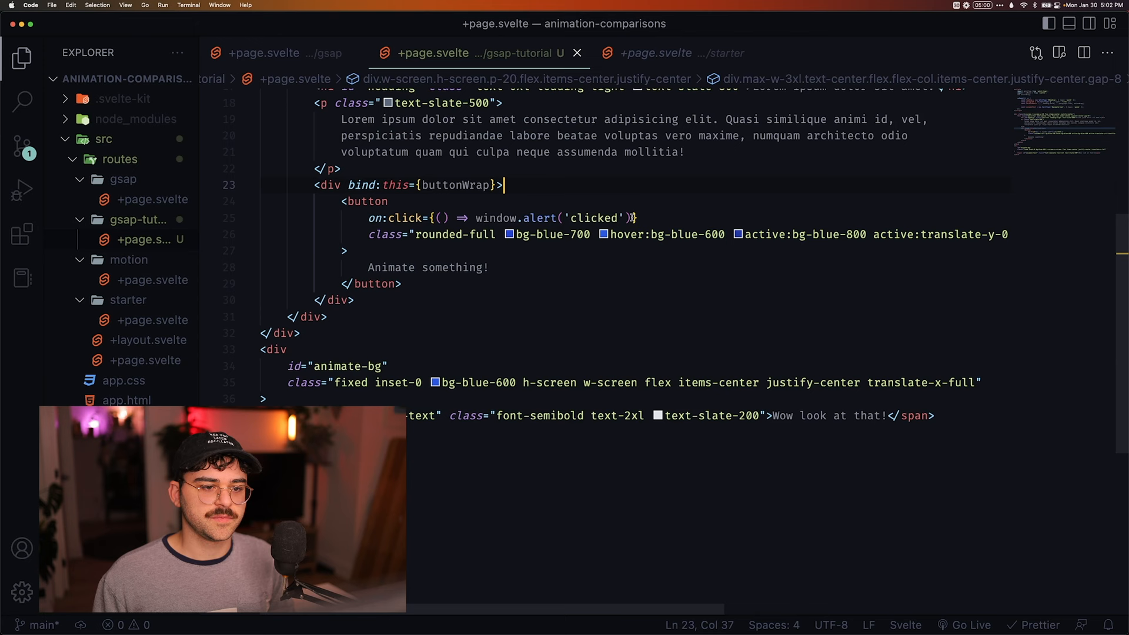
scroll(up, 3)
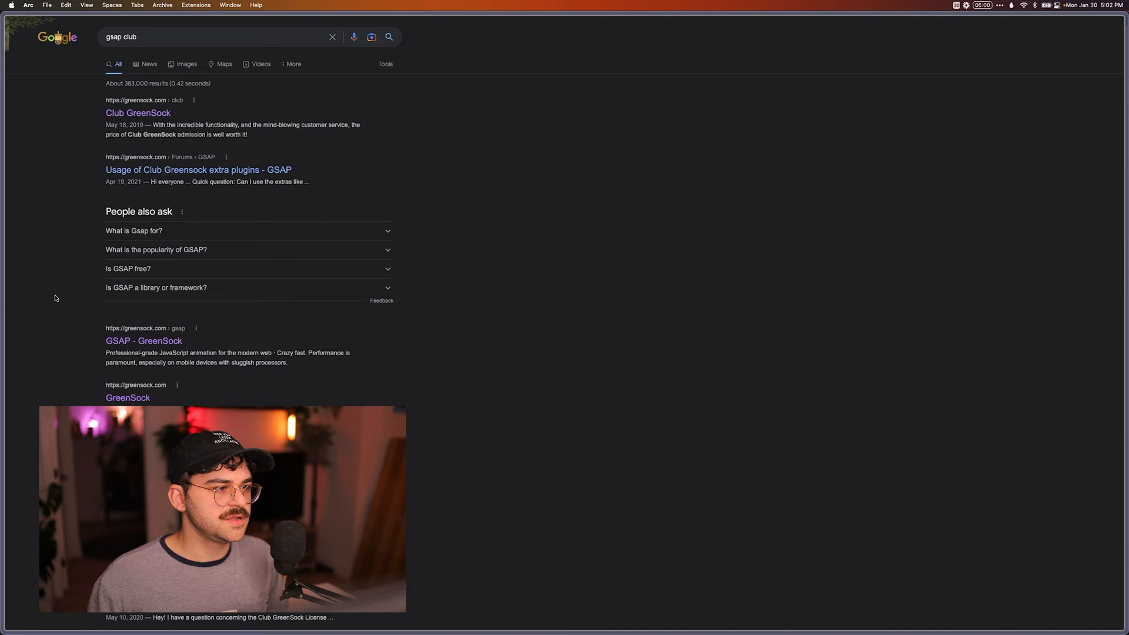
Review the Club GreenSock plans and 'What You Get' table listing SplitText as a bonus plugin
click(138, 113)
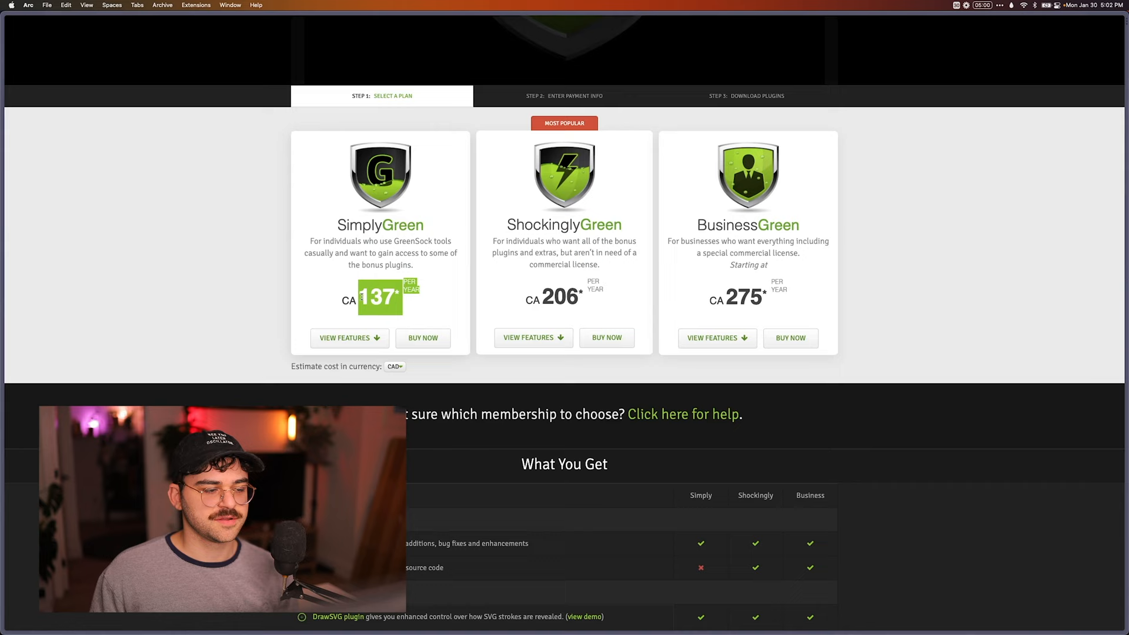
scroll(down, 3)
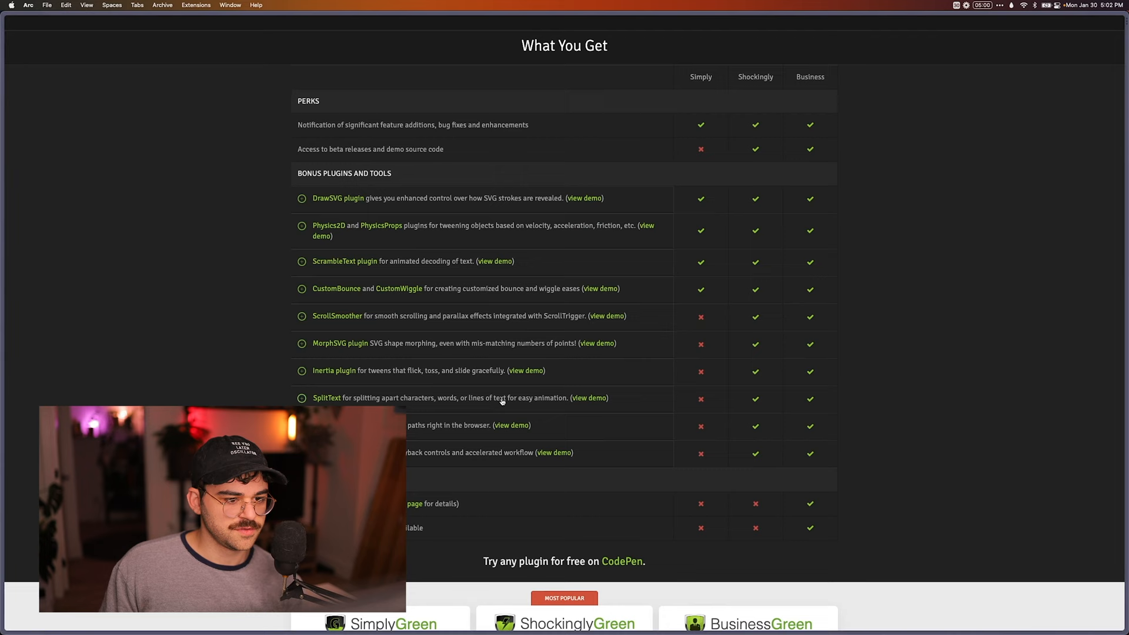
scroll(up, 3)
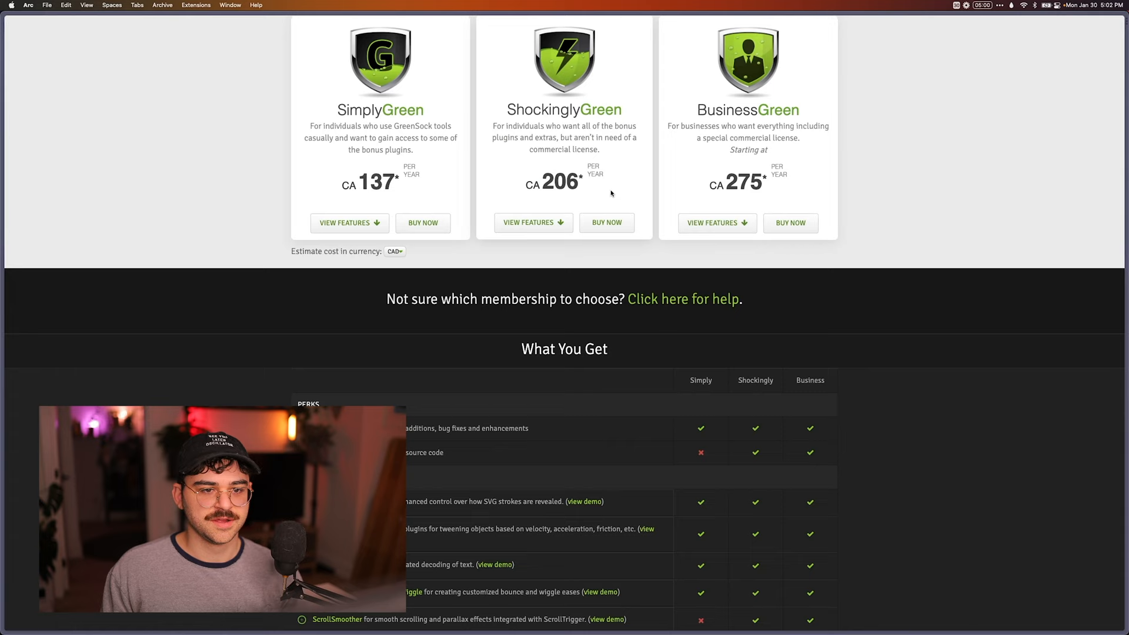
scroll(up, 3)
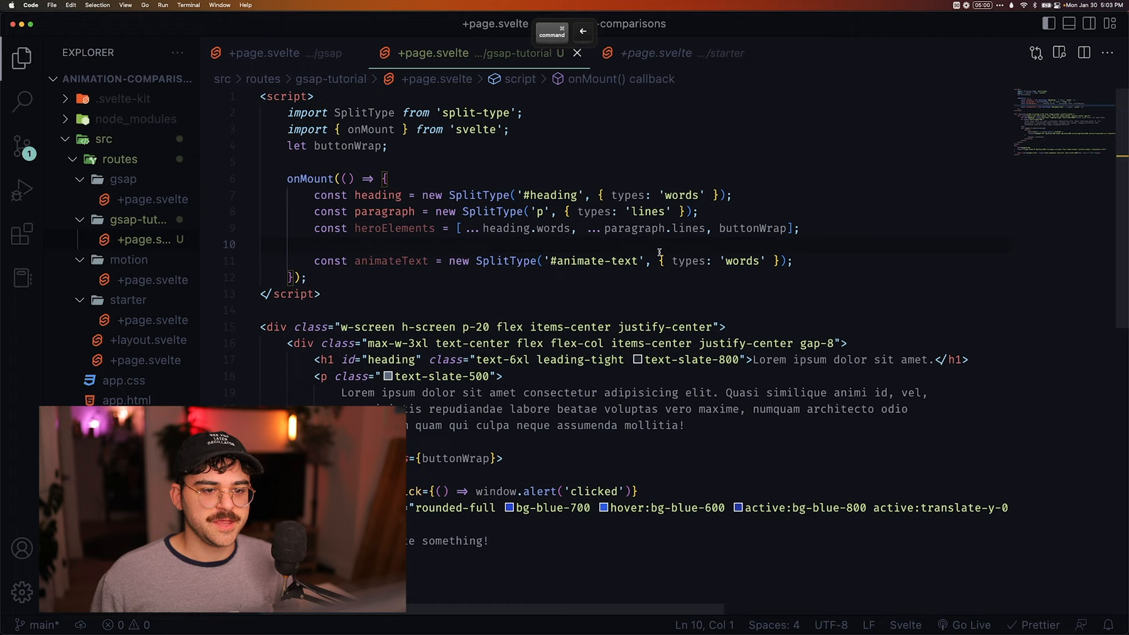
click(731, 195)
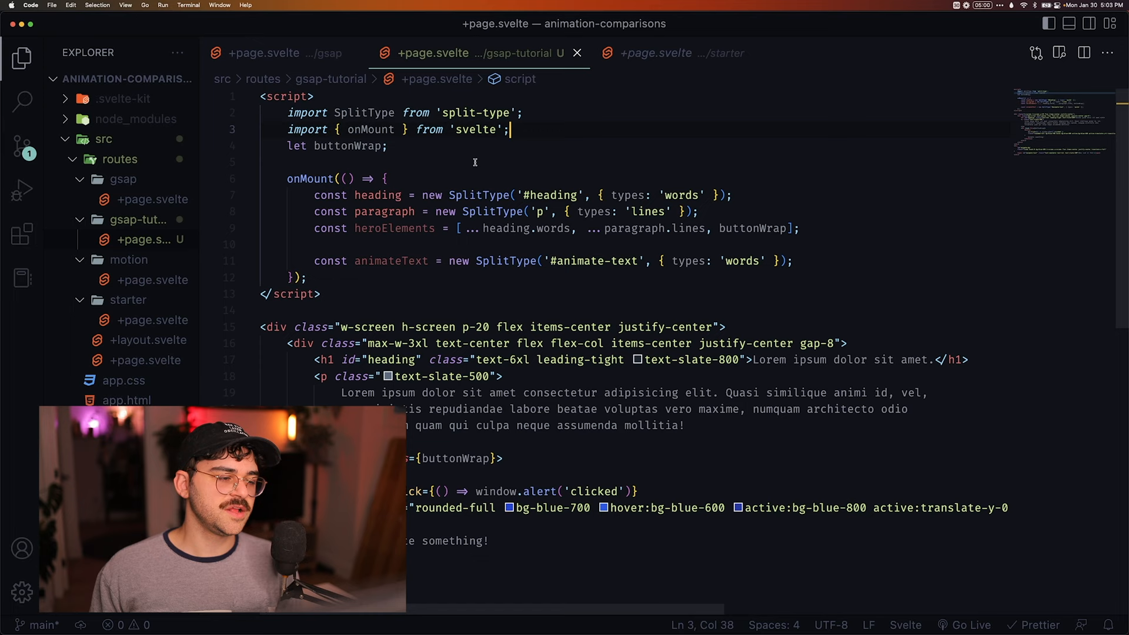
scroll(down, 3)
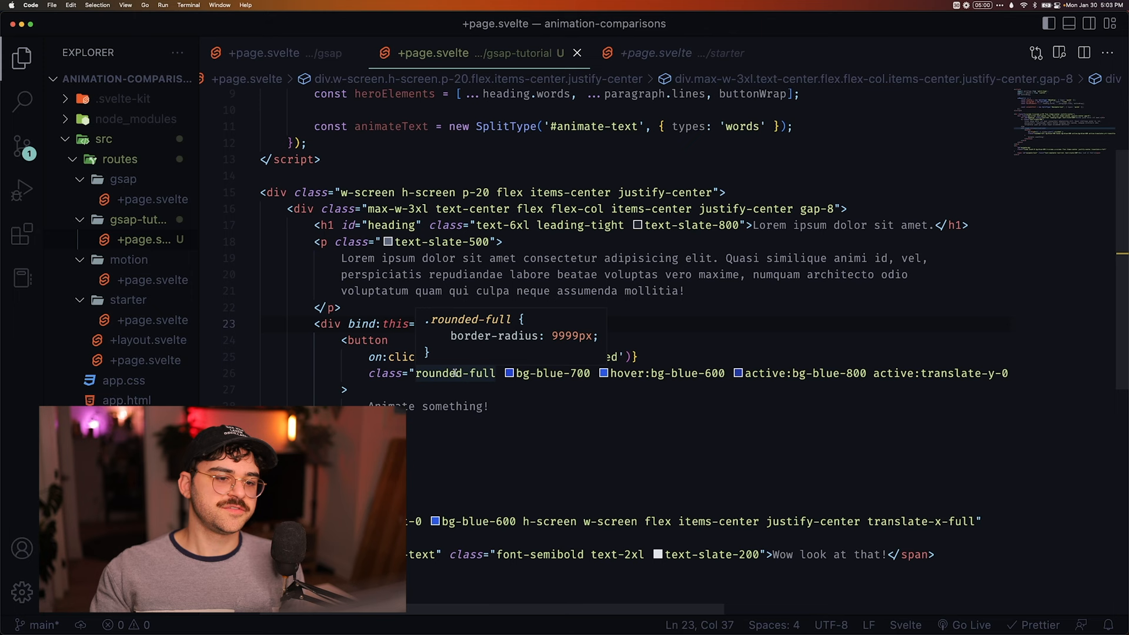
click(263, 53)
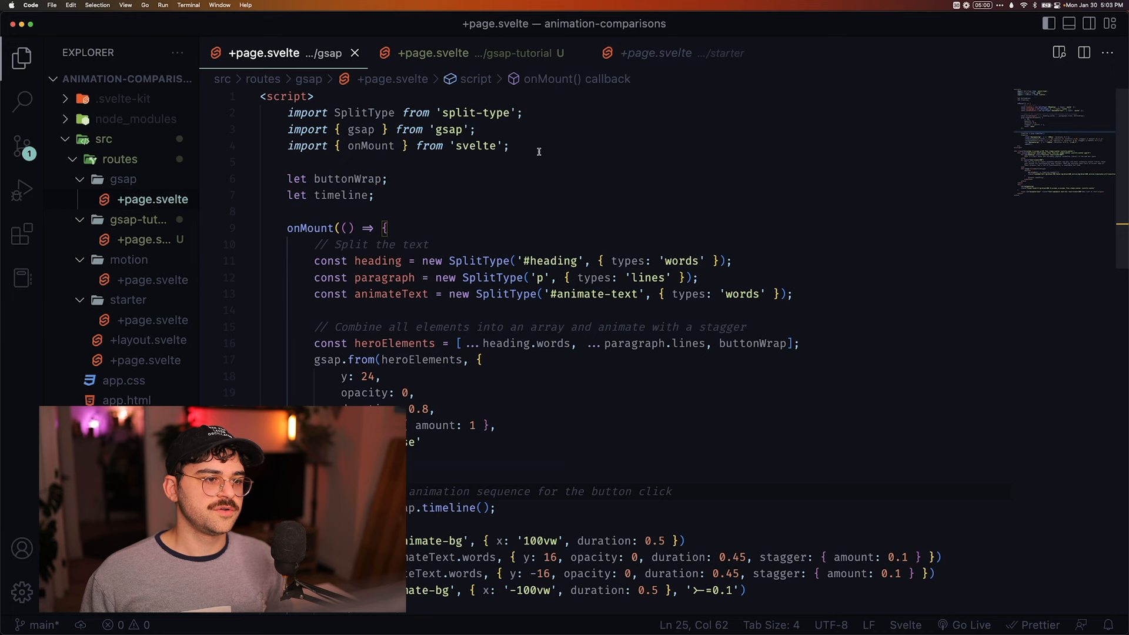
Show the completed gsap/+page.svelte with its staggered hero animation and button timeline
click(475, 53)
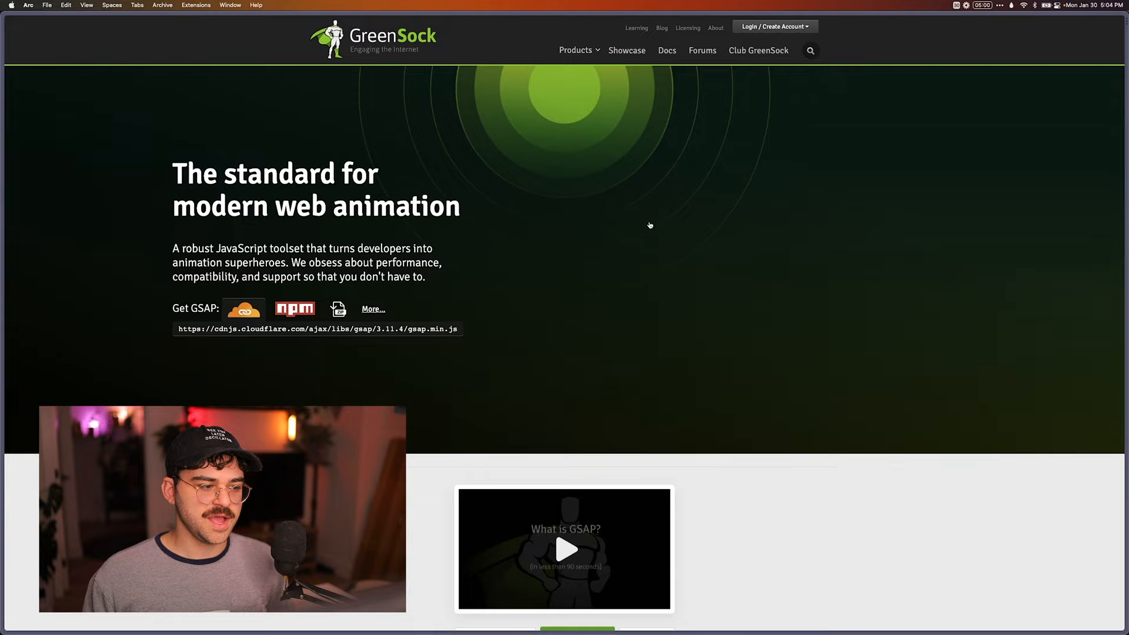
Navigate Products > GSAP to the GSAP 3 Install Helper with its CDN script
click(576, 51)
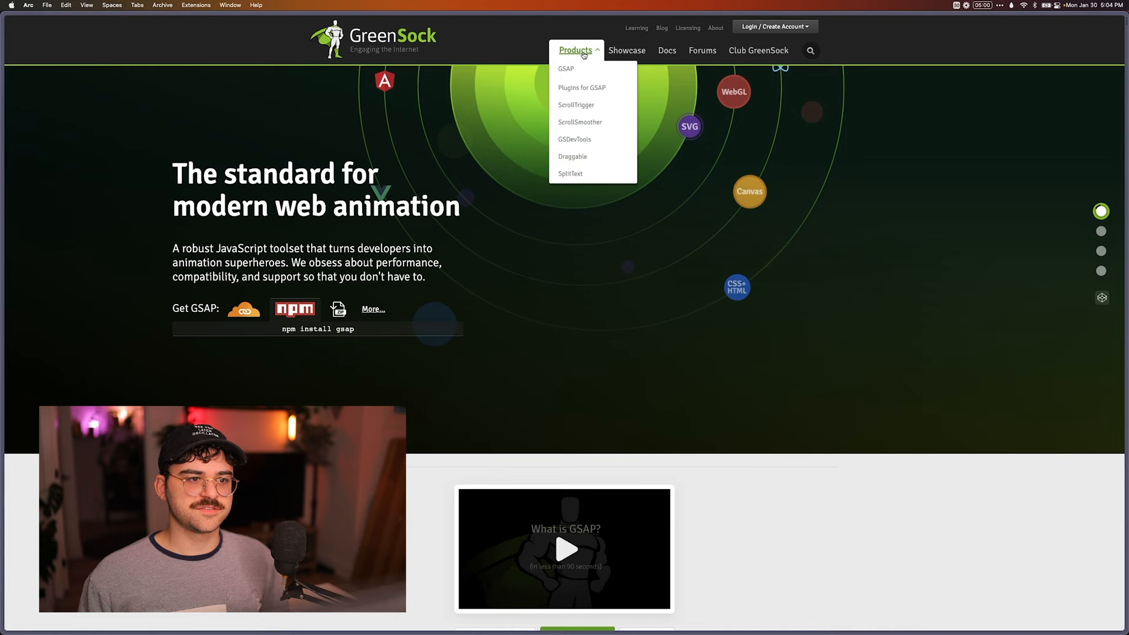
click(665, 51)
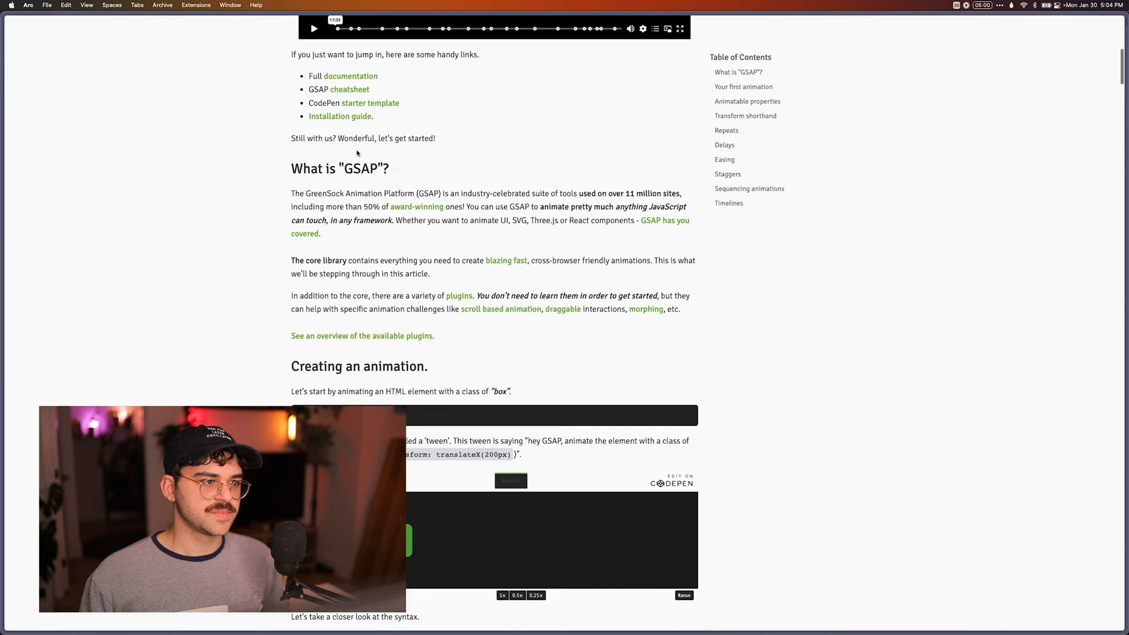
click(339, 117)
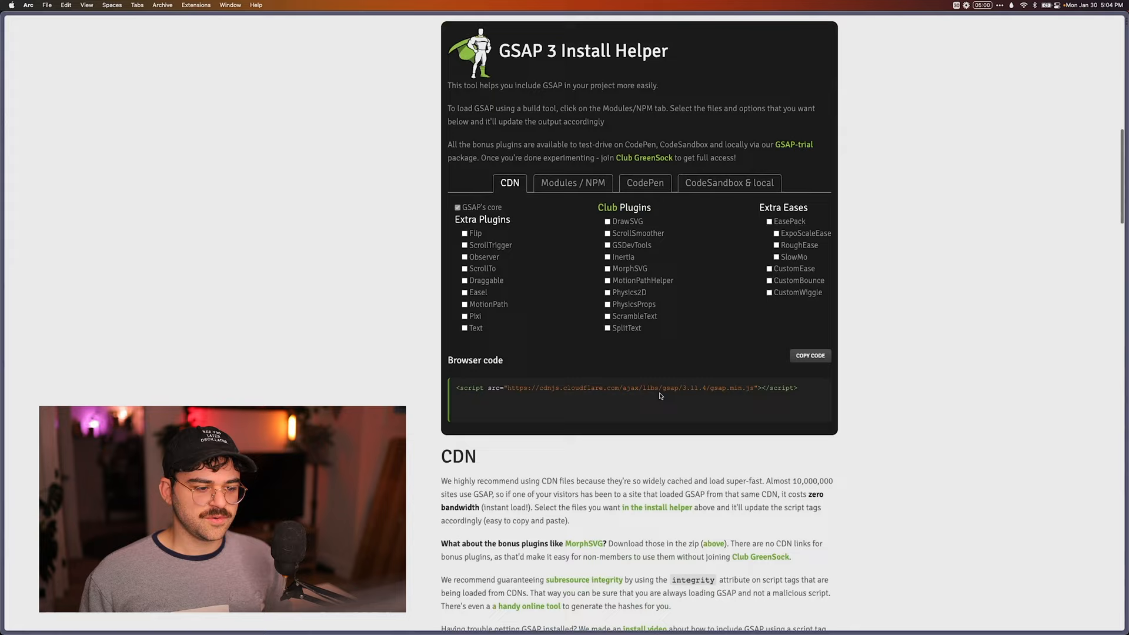
scroll(down, 3)
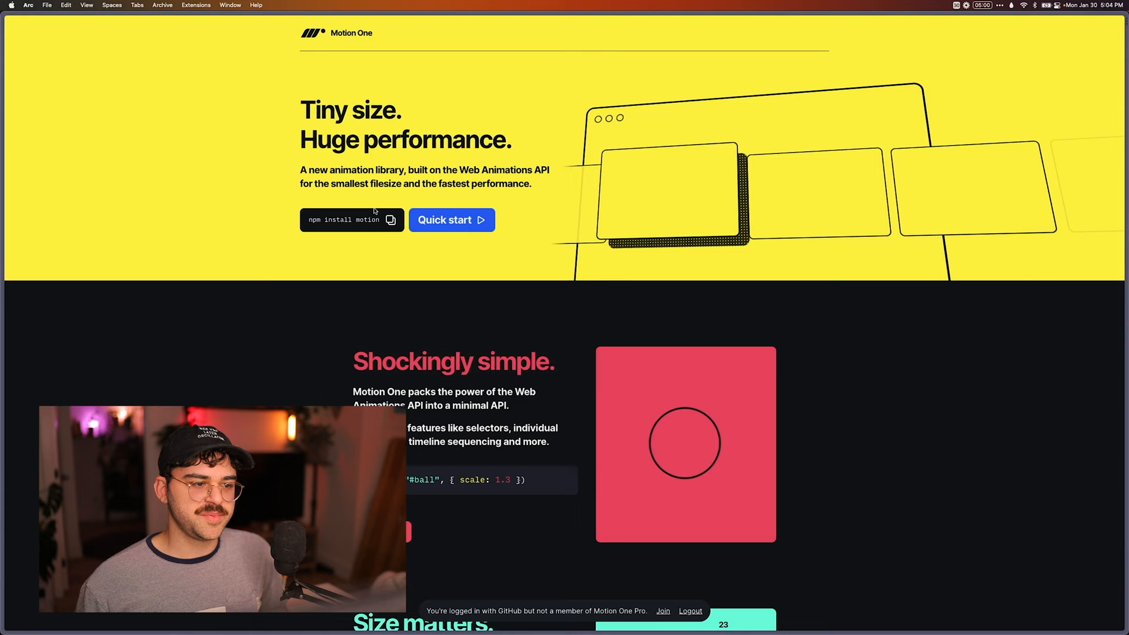
Copy the 'npm install motion' command from the Motion One homepage
click(451, 220)
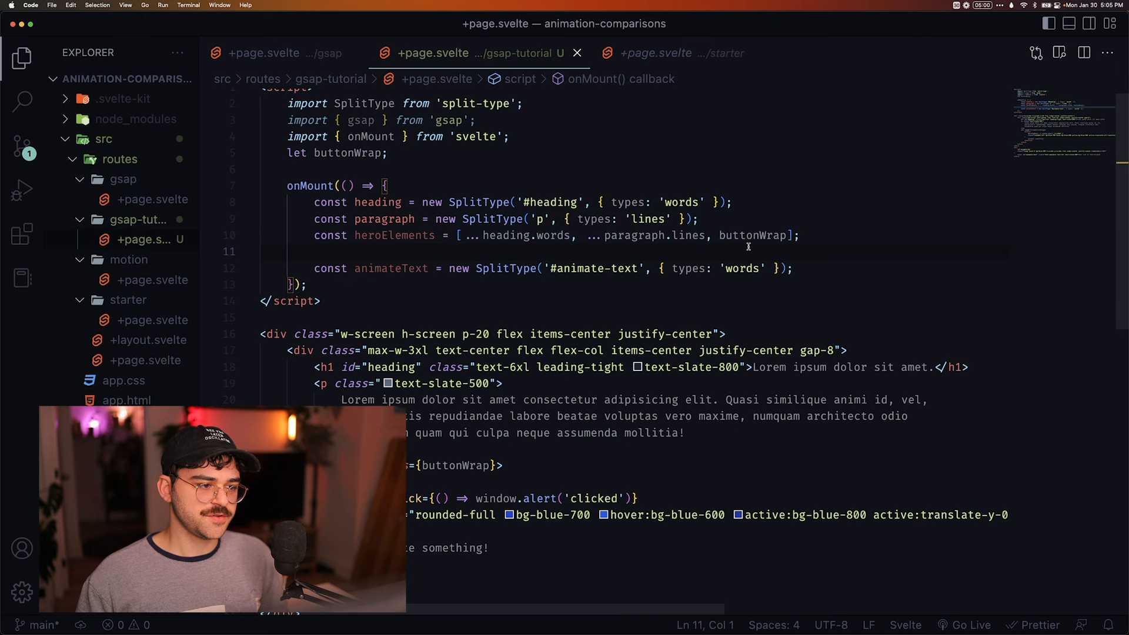
Start gsap.from(heroElements inside onMount, then return to the browser
text(gsap.from(heroElements)
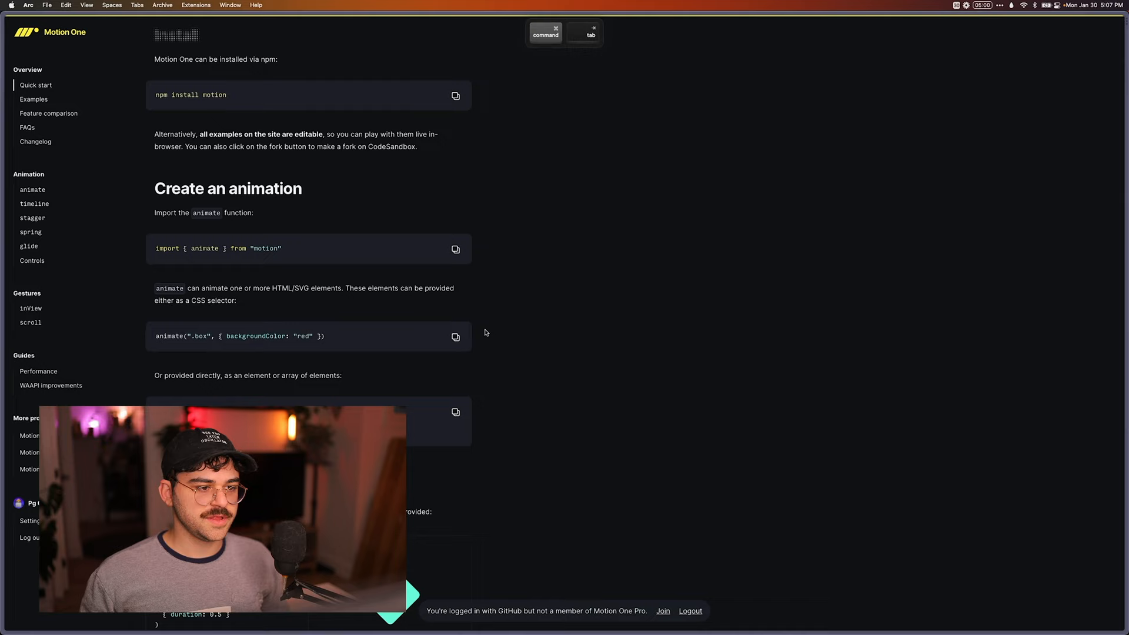
key(cmd+r)
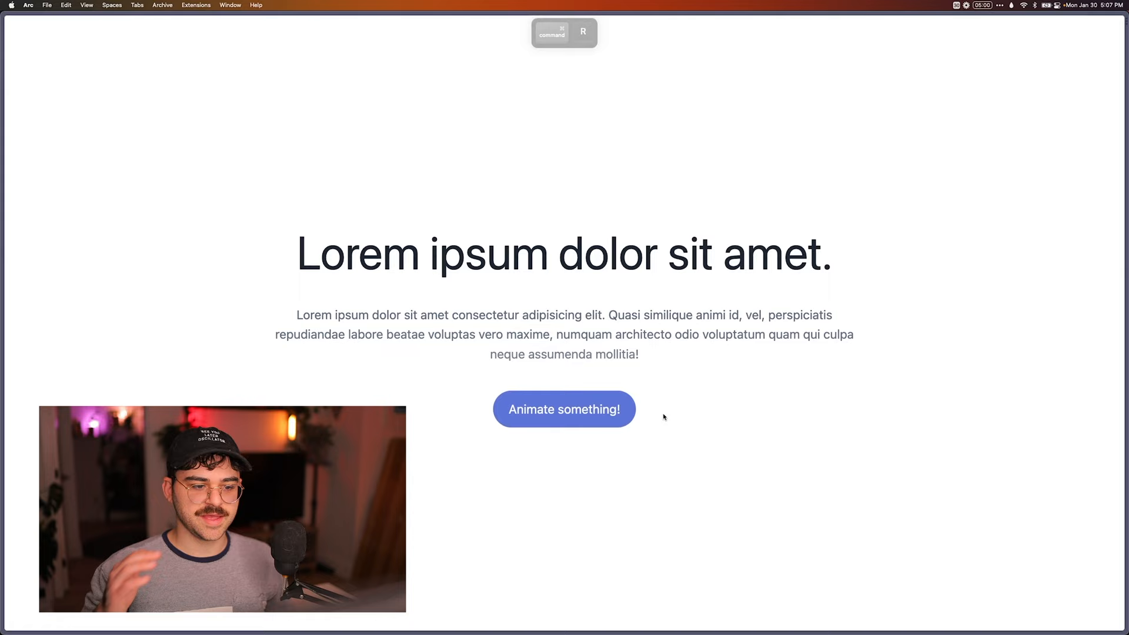
Reload the SvelteKit page in Arc to replay the heading and paragraph fade-in
key(cmd+r)
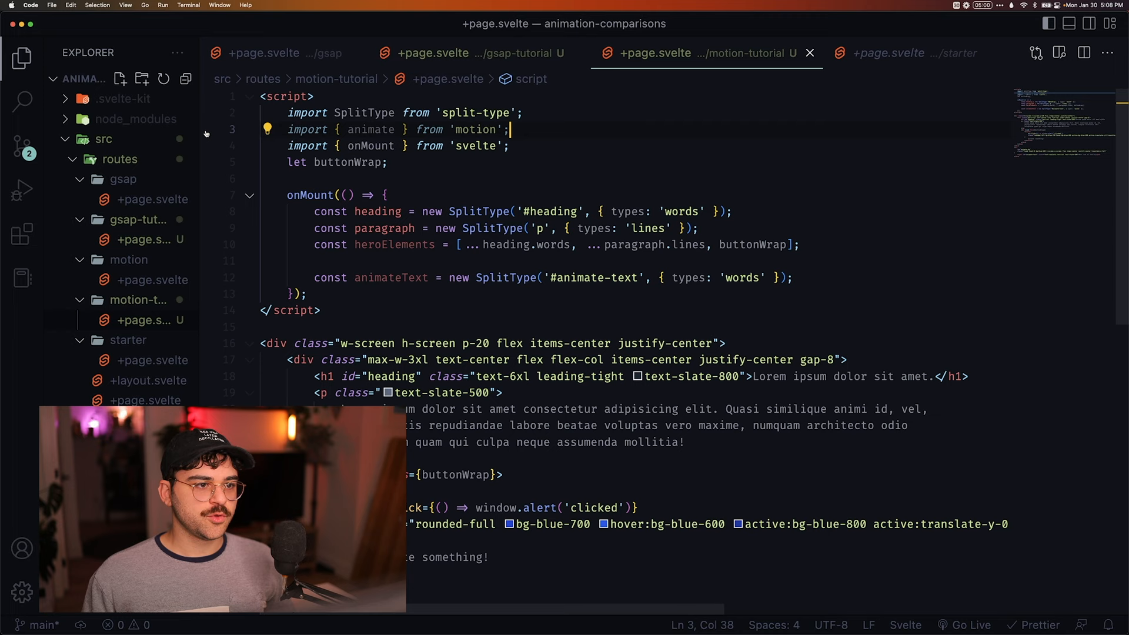
Add animate(heroElements, { y: [24, 0] }) inside onMount and preview it in Arc
text(animate(h)
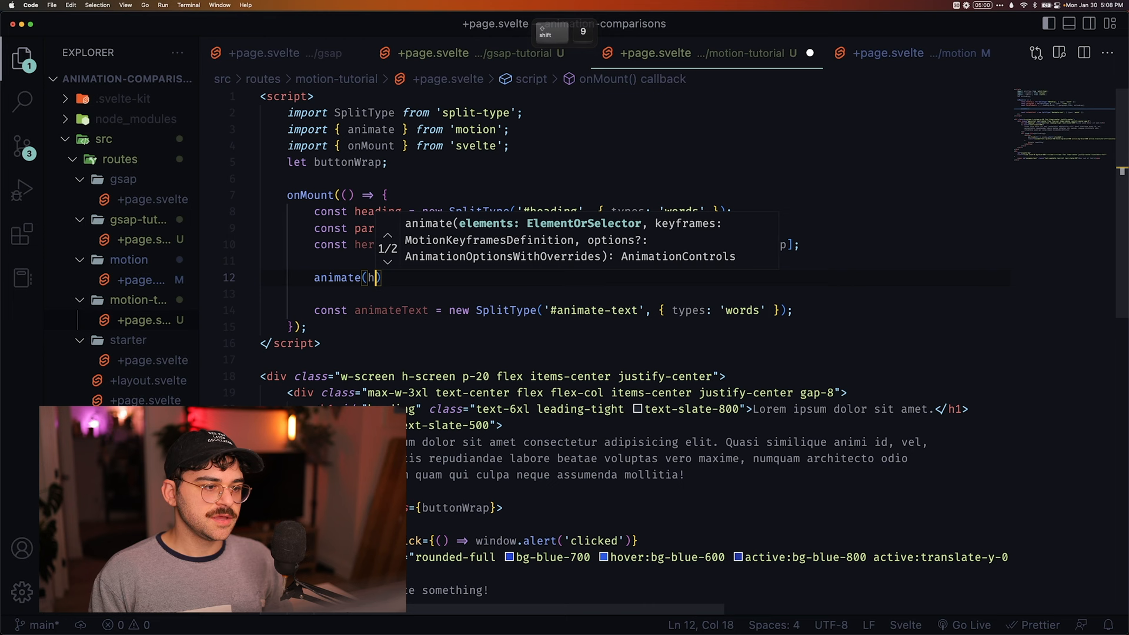
text(heroElements, { y: [])
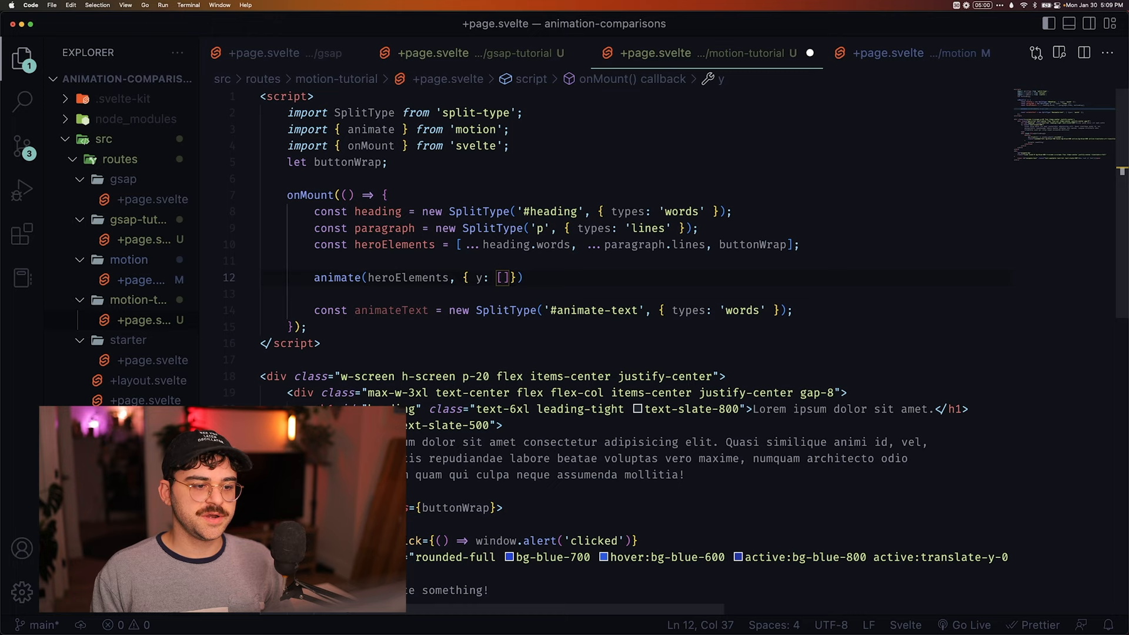
text(24)
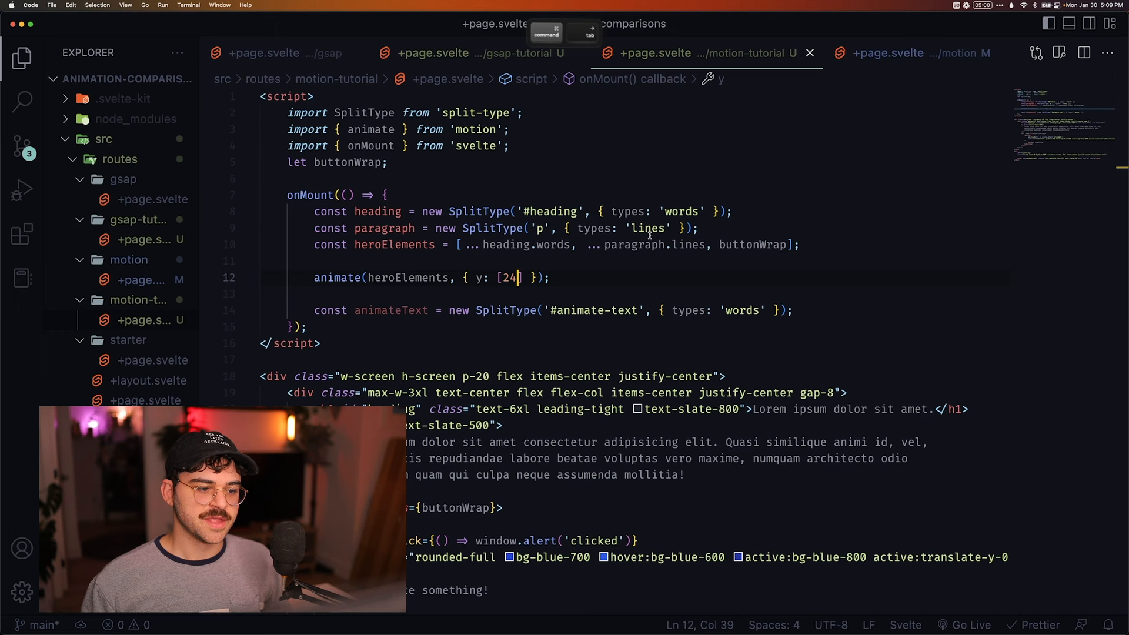
key(cmd+tab)
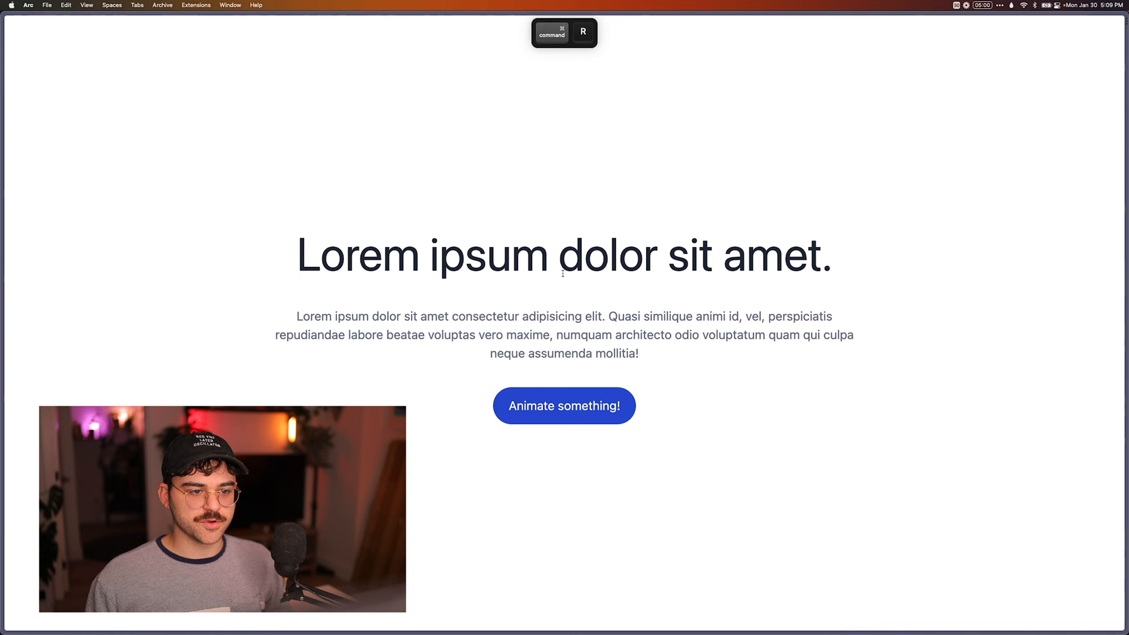
key(cmd+tab)
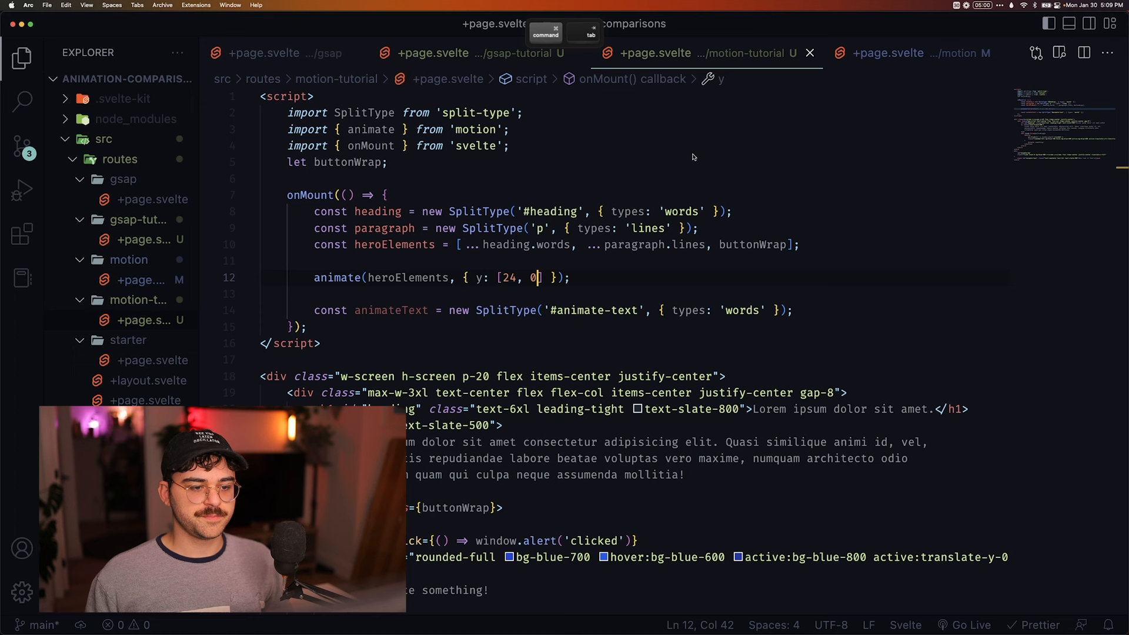
Add an opacity [0, 1] keyframe and an options object with duration 0.8
text(, opacity)
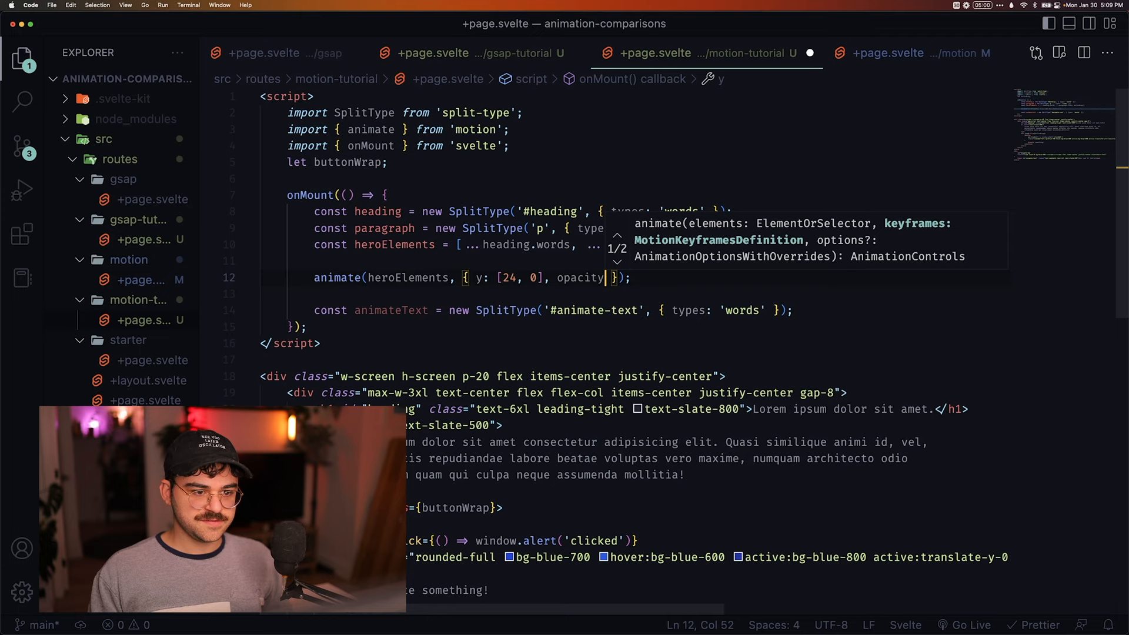
key(cmd+tab)
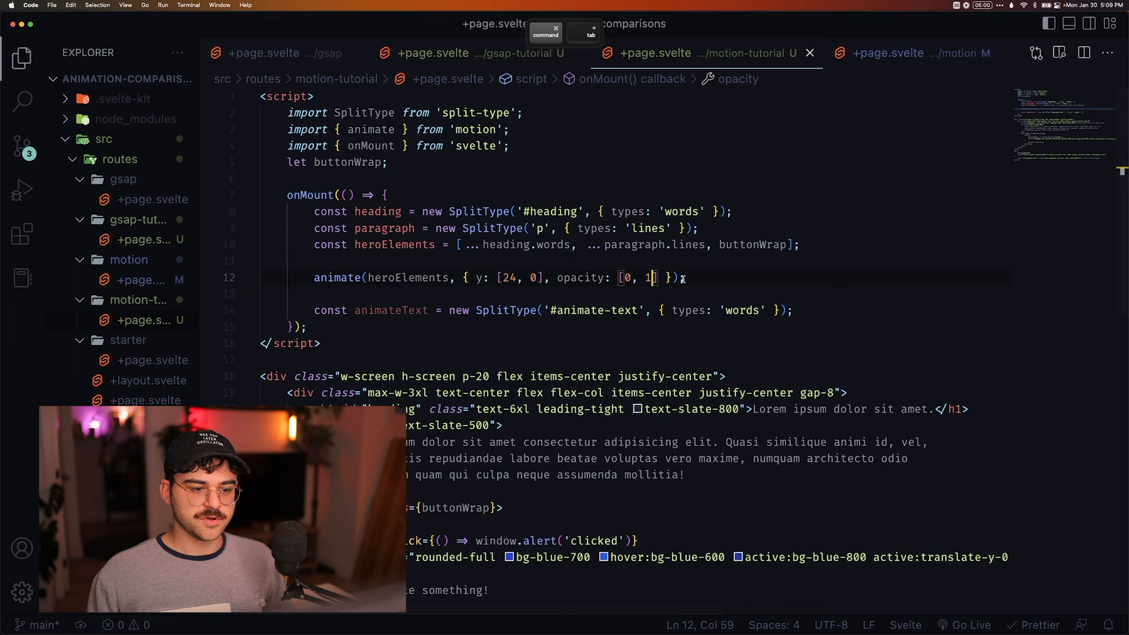
text(, {duration: 0.8})
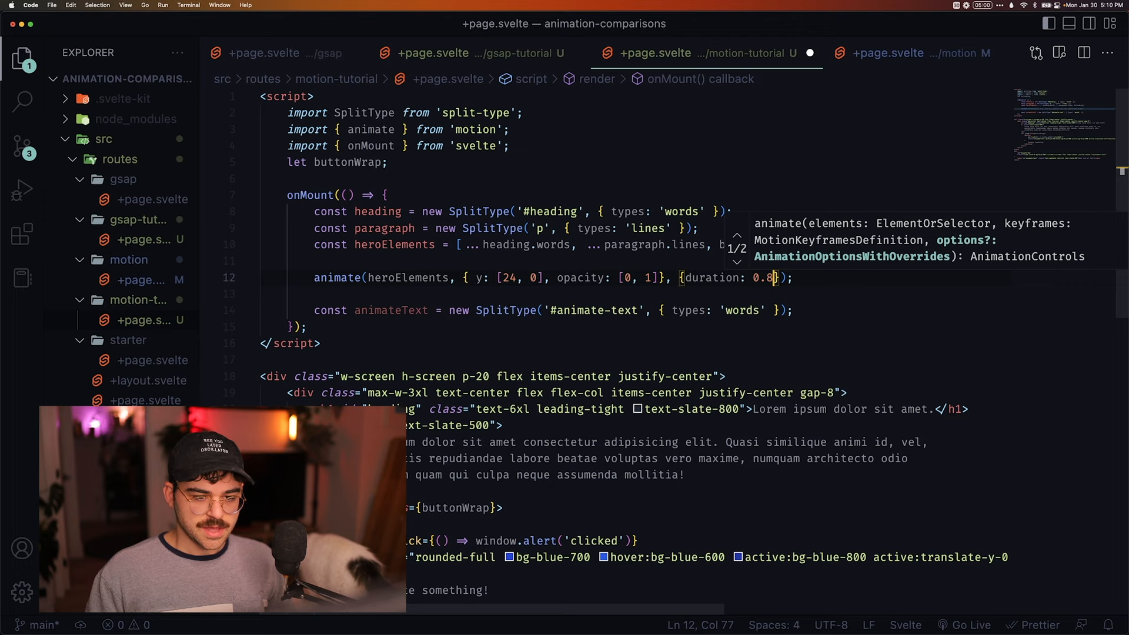
Import stagger from 'motion', set delay: stagger(...) on the animate call, and preview in Arc
click(393, 129)
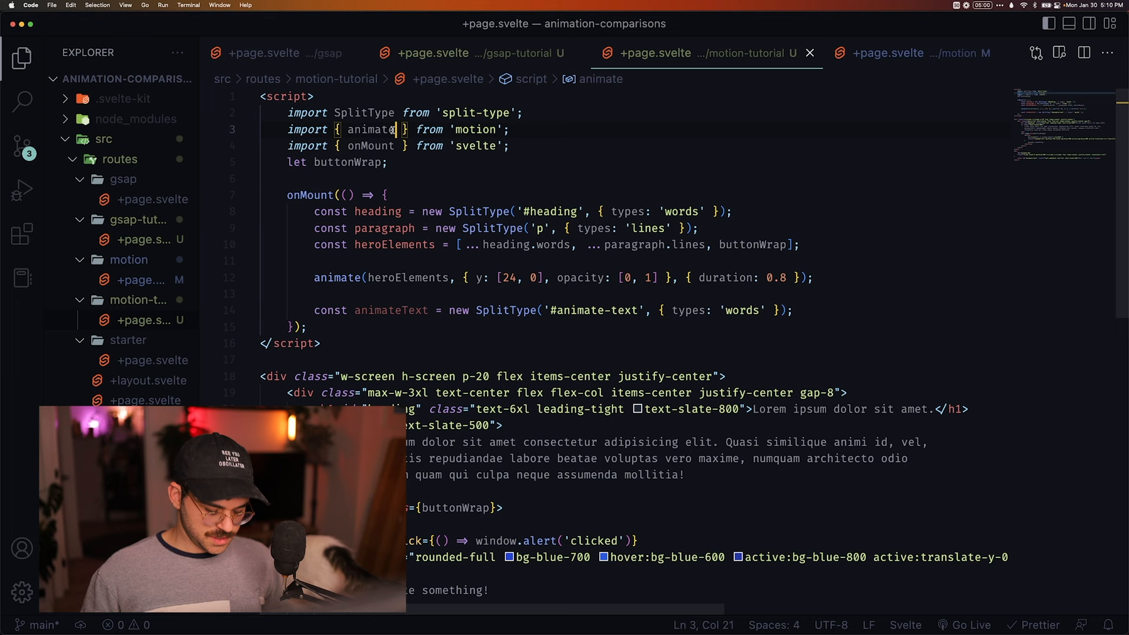
text(, stagger)
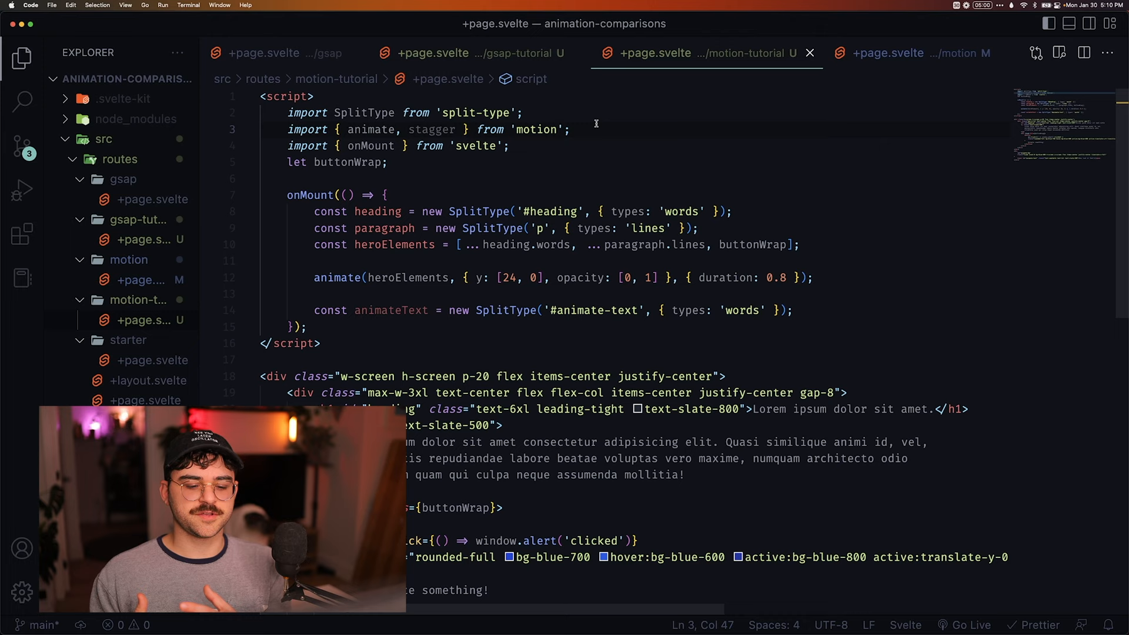
double_click(431, 130)
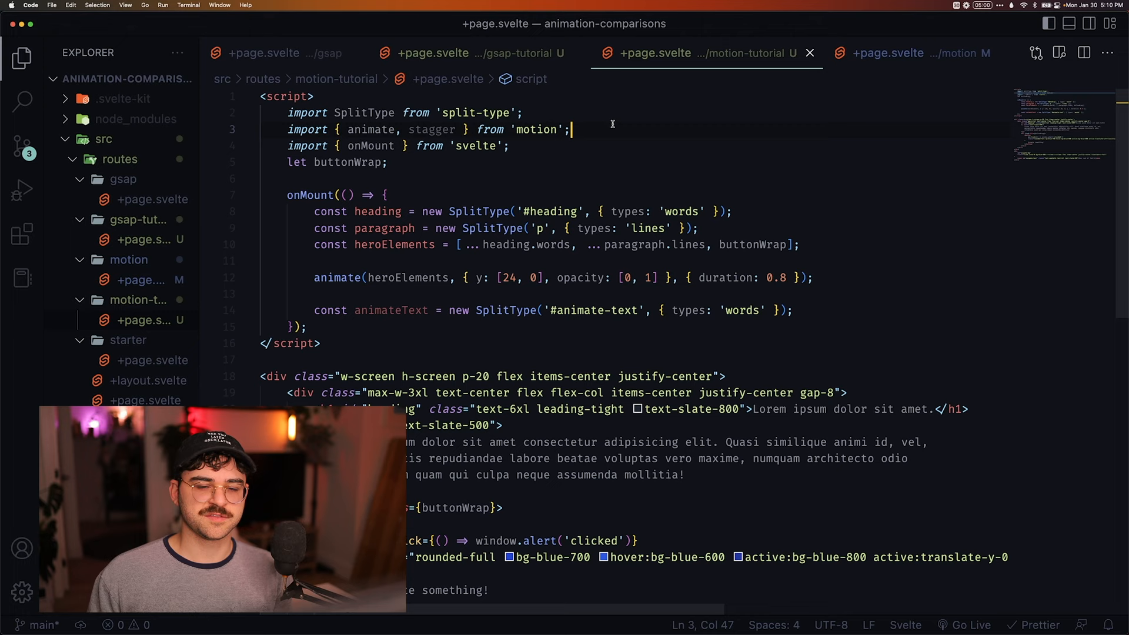
text(, delay: stagge)
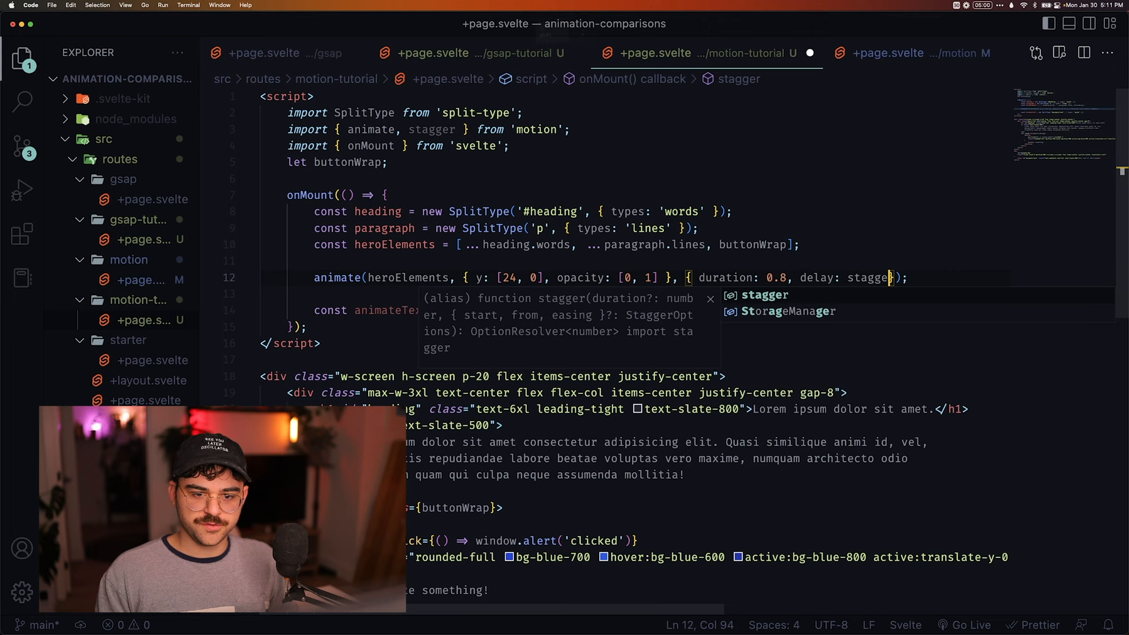
key(cmd+tab)
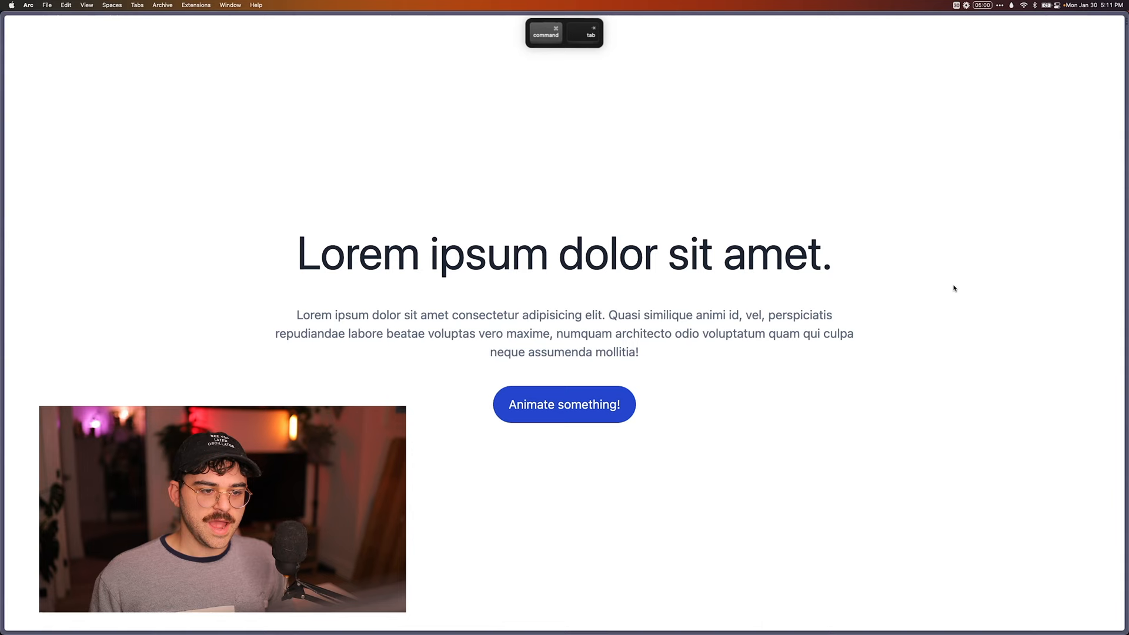
Reload the Arc page twice to replay the staggered heading fade-in, then return to the animate call
key(cmd+r)
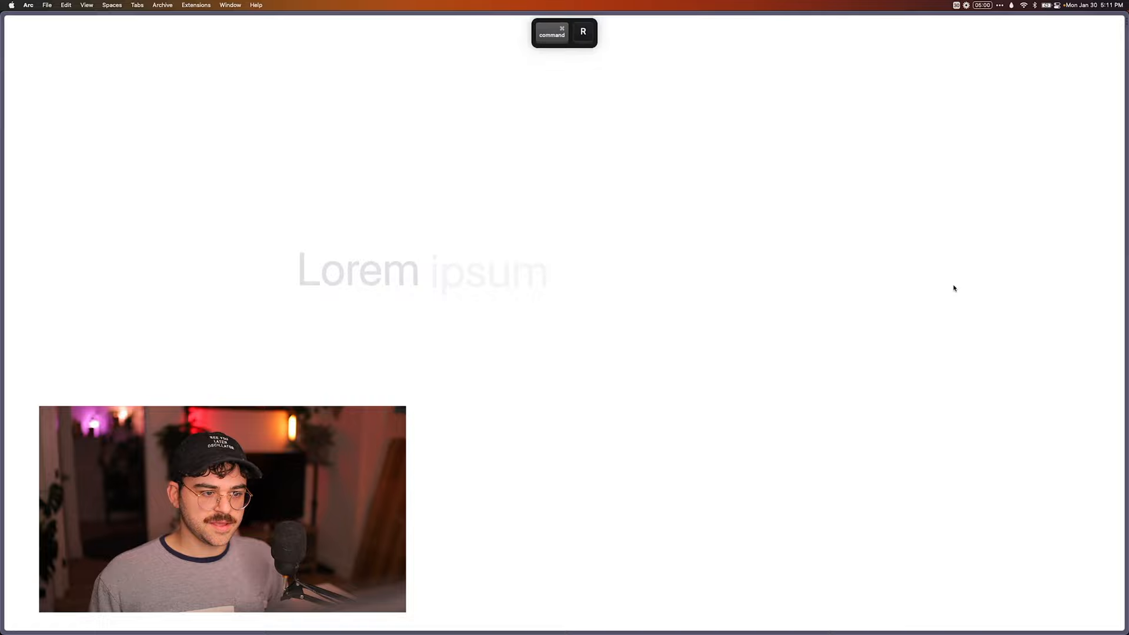
key(cmd+r)
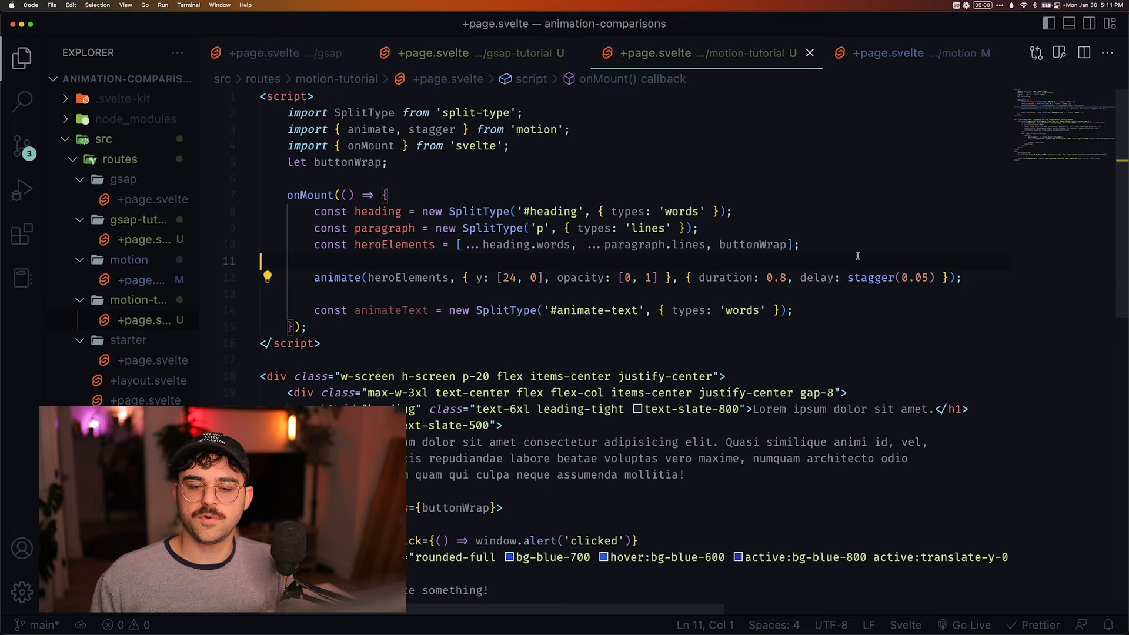
click(915, 277)
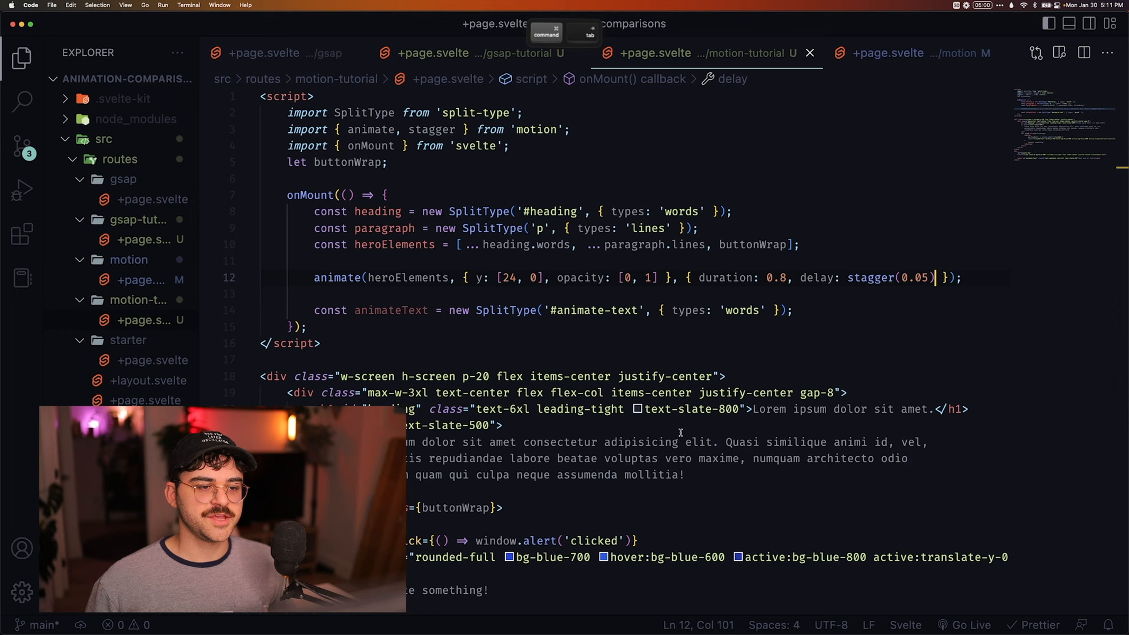
Switch to the gsap-tutorial +page.svelte and build the timeline for #animate-bg and the animateText words
click(475, 53)
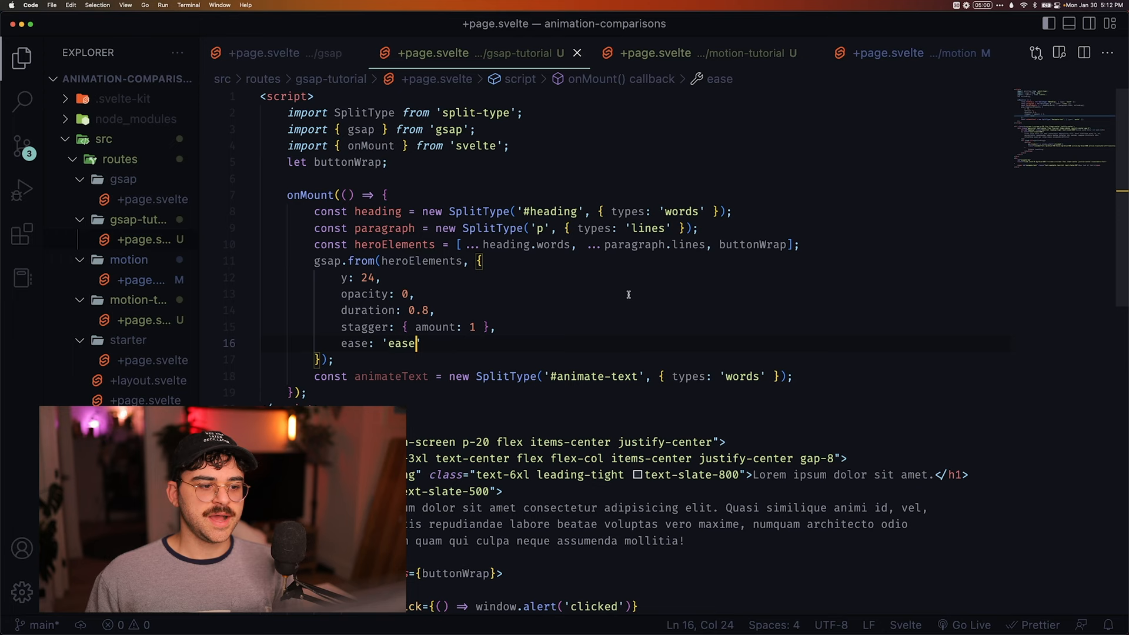
scroll(down, 3)
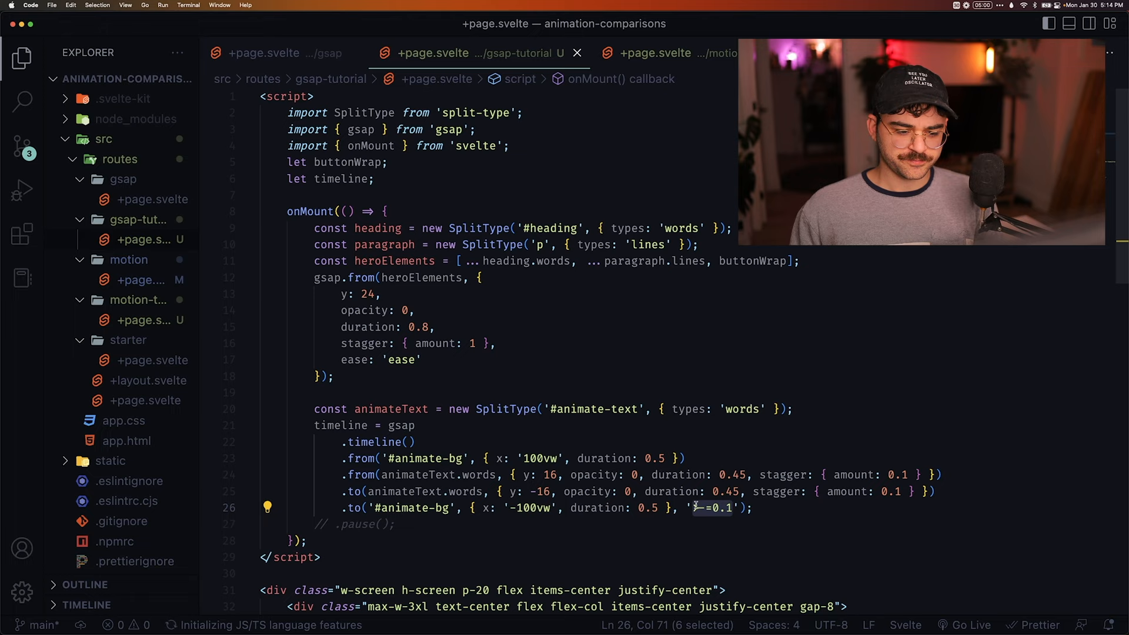
click(767, 508)
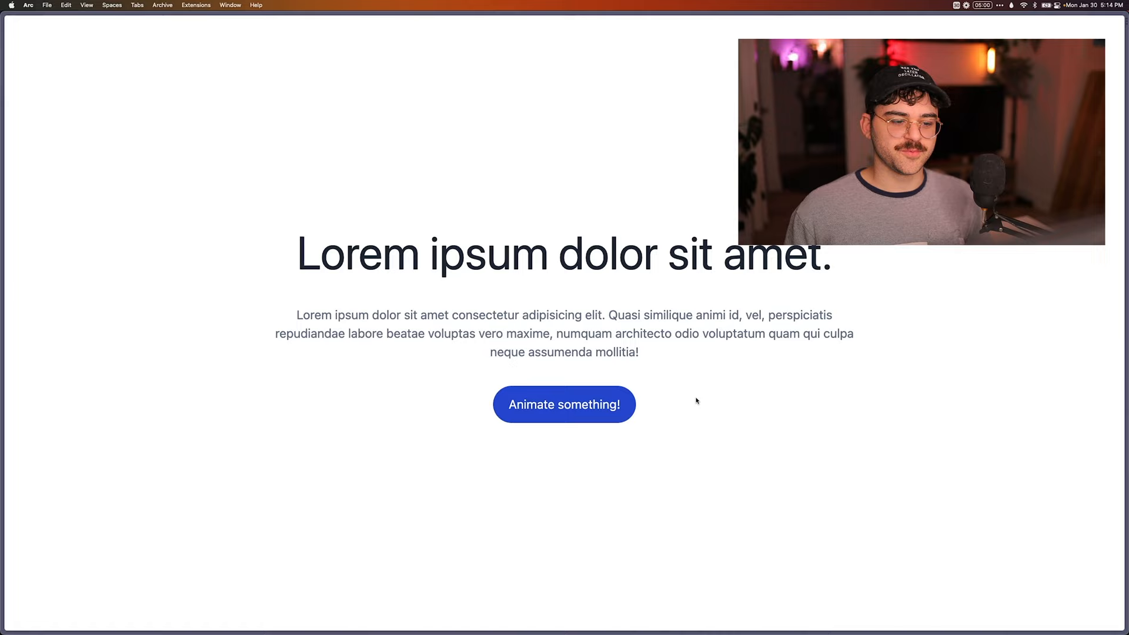
mouse_move(580, 441)
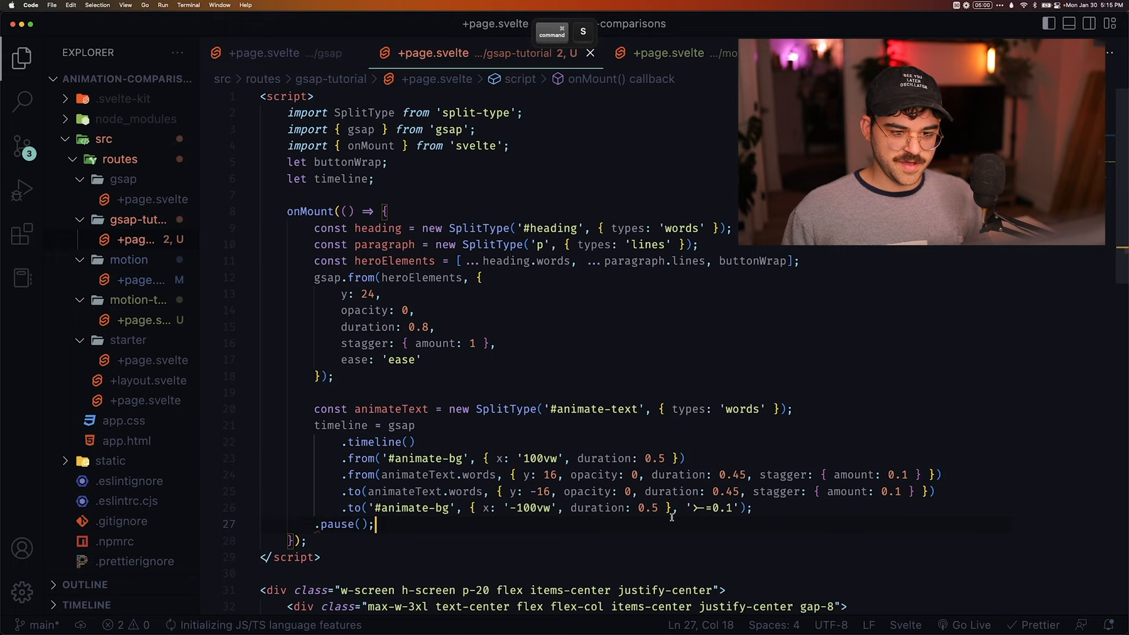
Save the GSAP page, create timeline = gsap.timeline() separately, then return to the motion-tutorial file
key(cmd+tab)
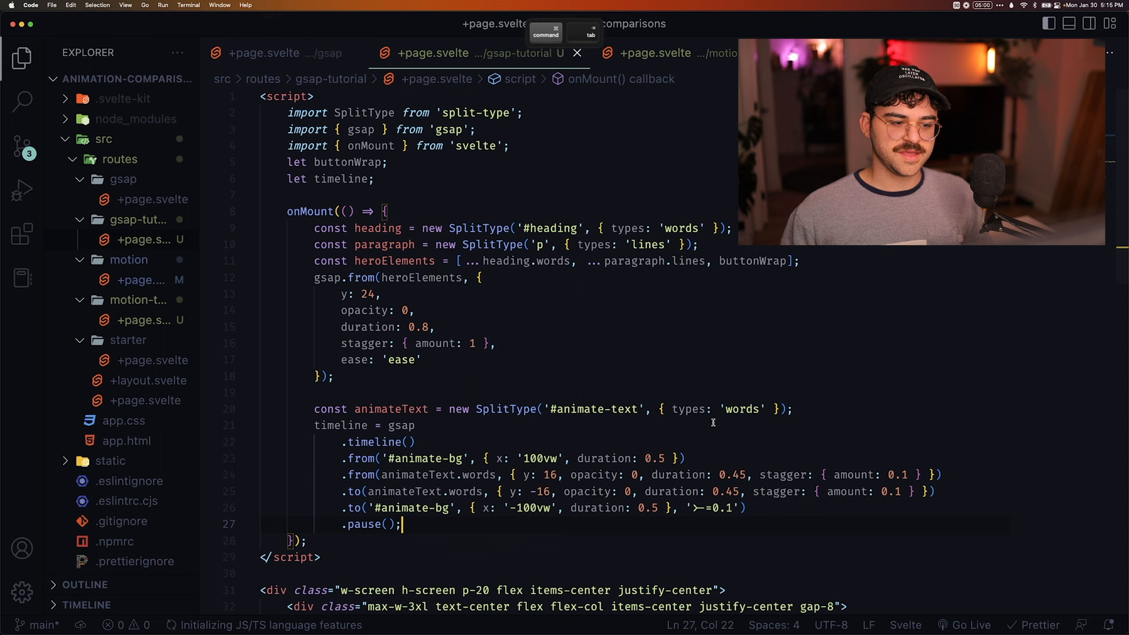
scroll(down, 3)
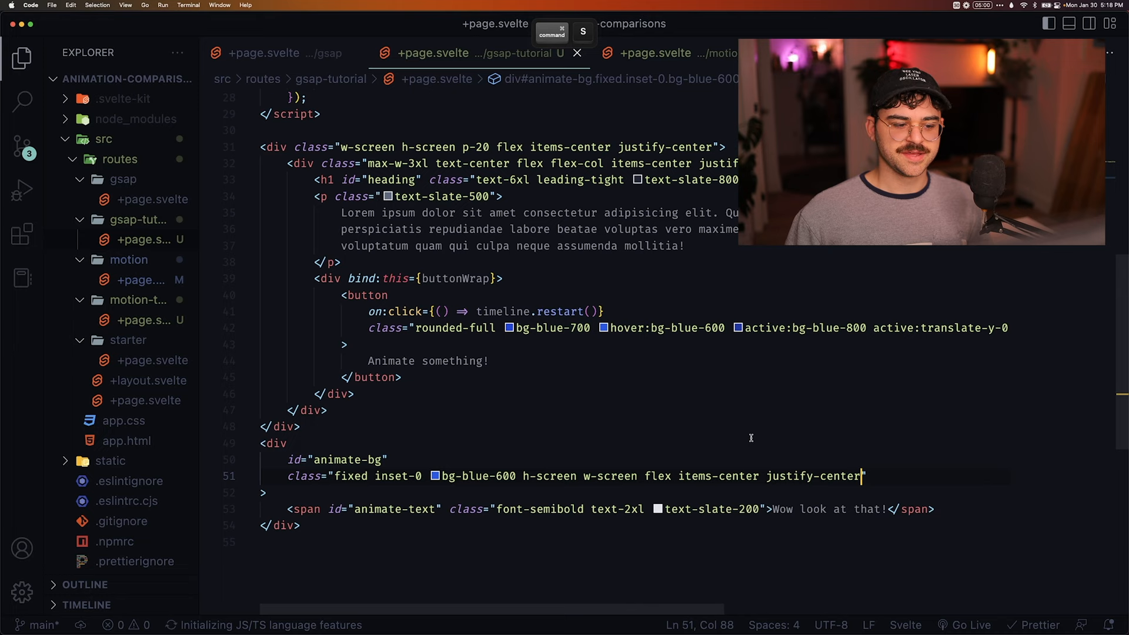
scroll(up, 3)
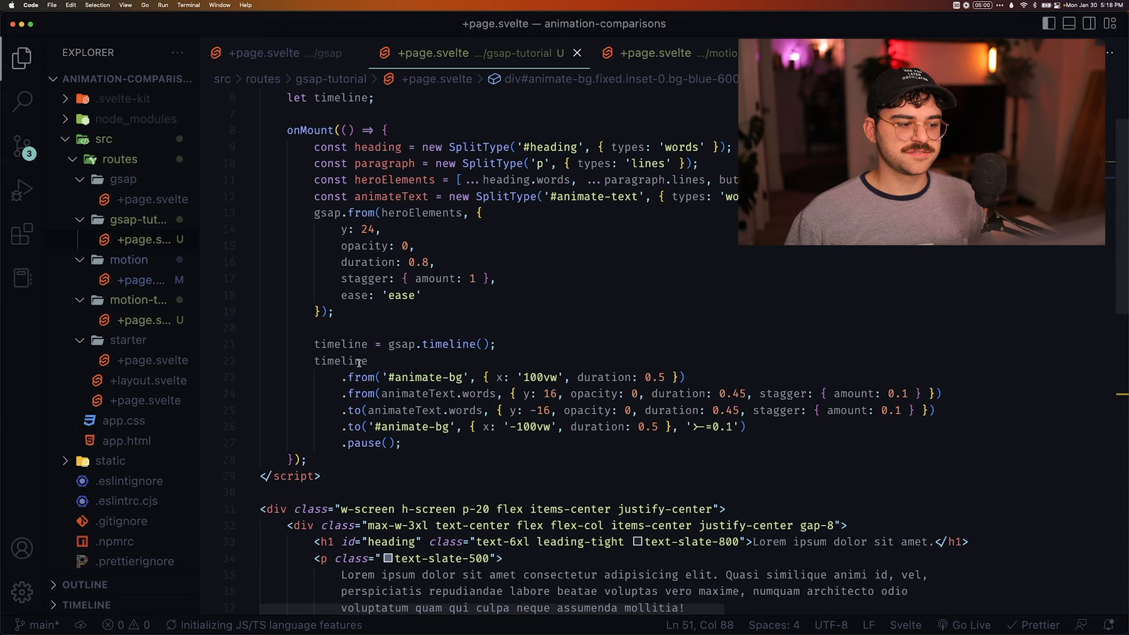
key(cmd+tab)
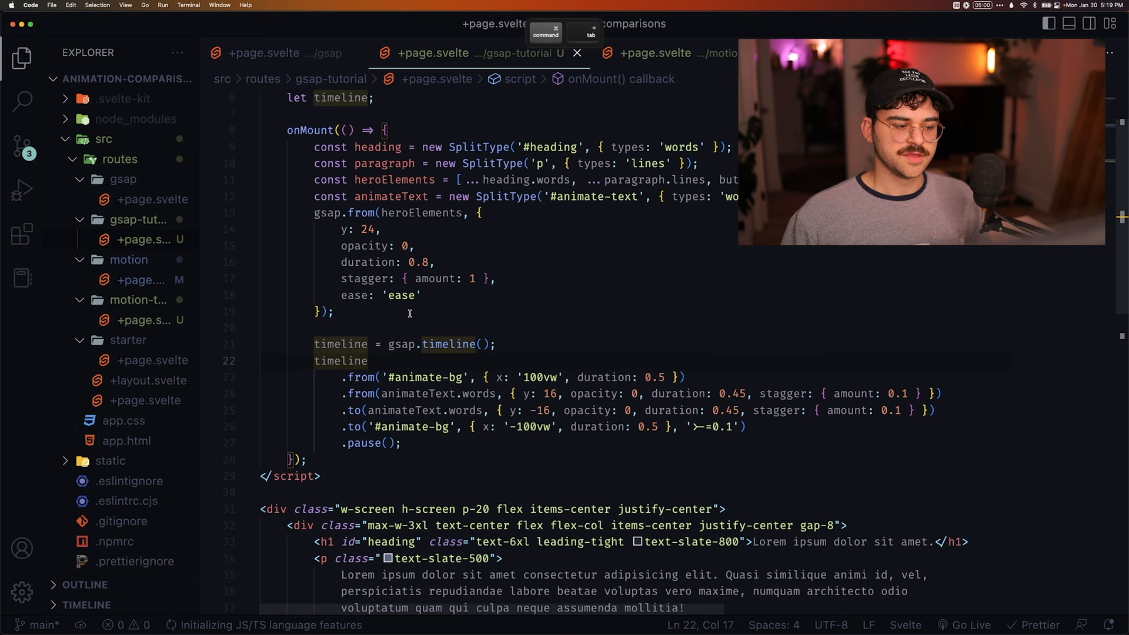
click(695, 53)
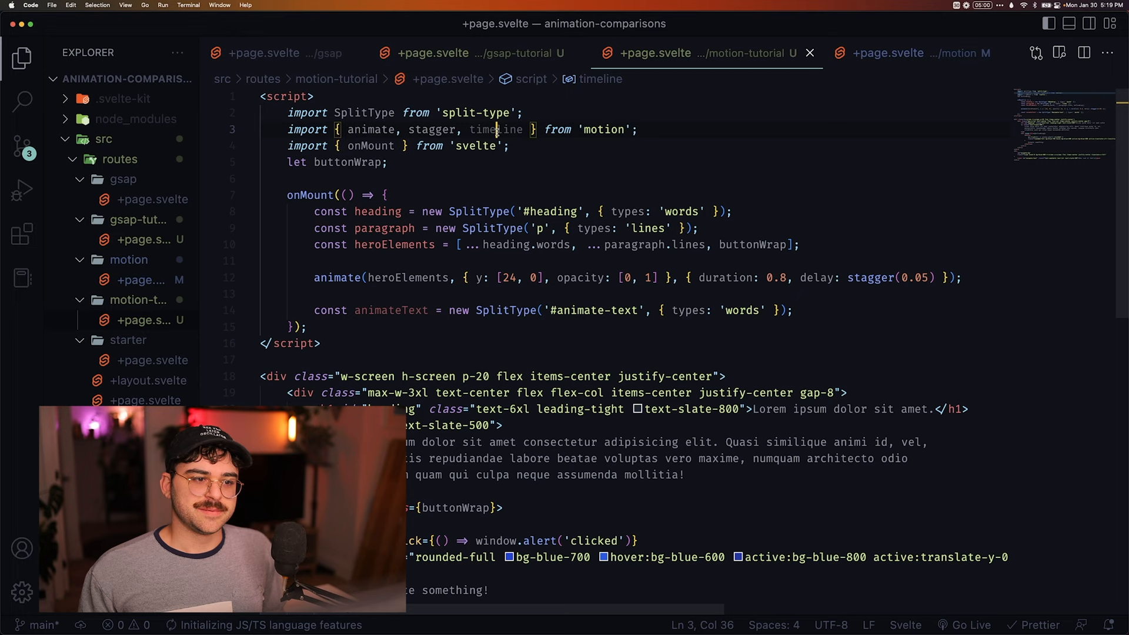
Declare const sequence with ['#animate-bg', { x: ['100vw', '0vw'] }, { duration: 0.5 }] as its first entry
click(813, 310)
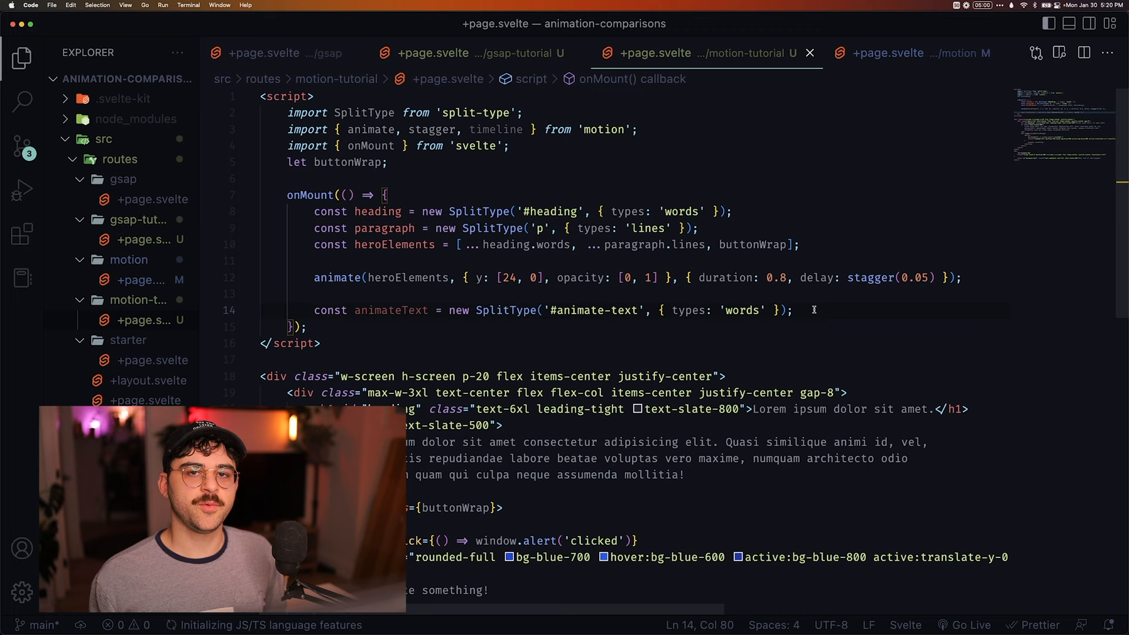
text(const sequence =)
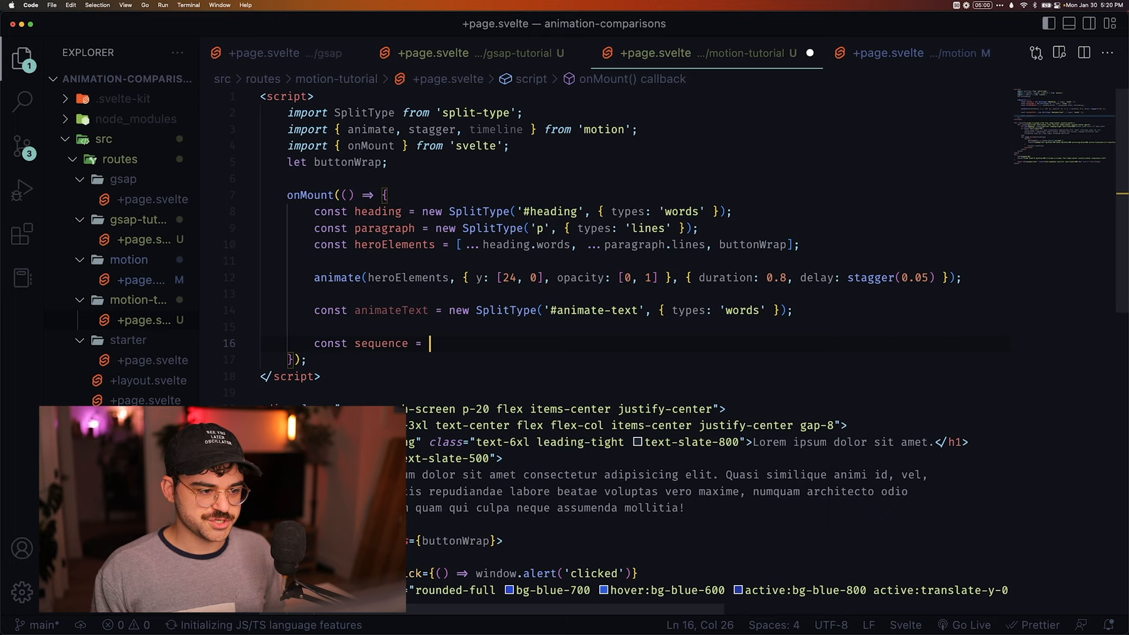
text([)
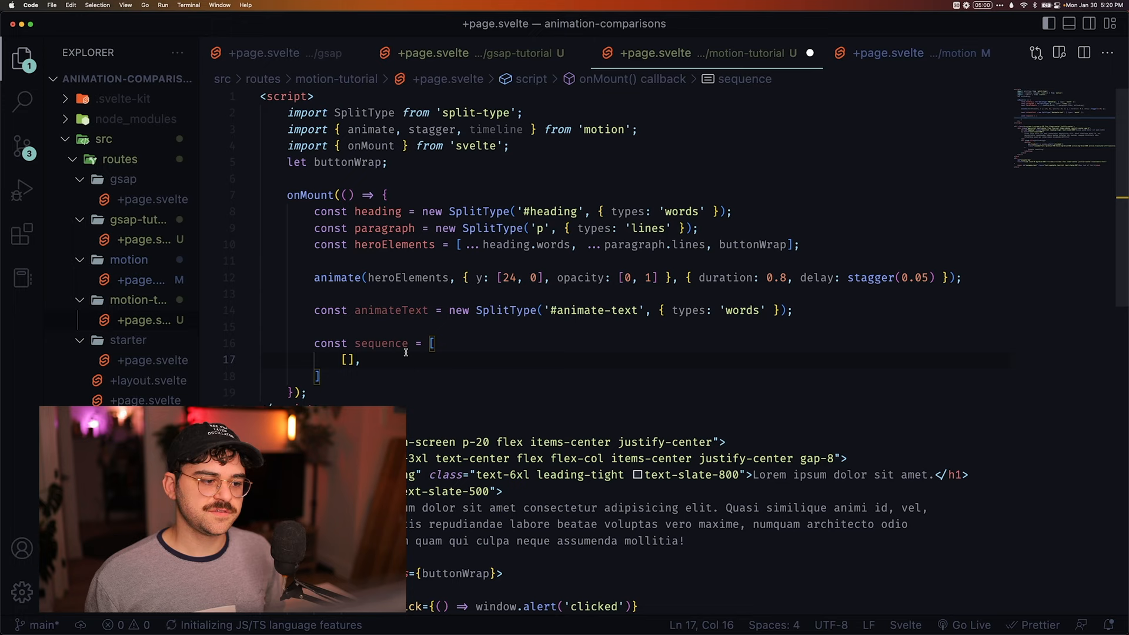
text(['#animate-bg', { x: ['100vw', '0vw'] }, { duration: 0.5 }],)
text({ y: [16, 0, -16], opacity: [0, 100, 0] },)
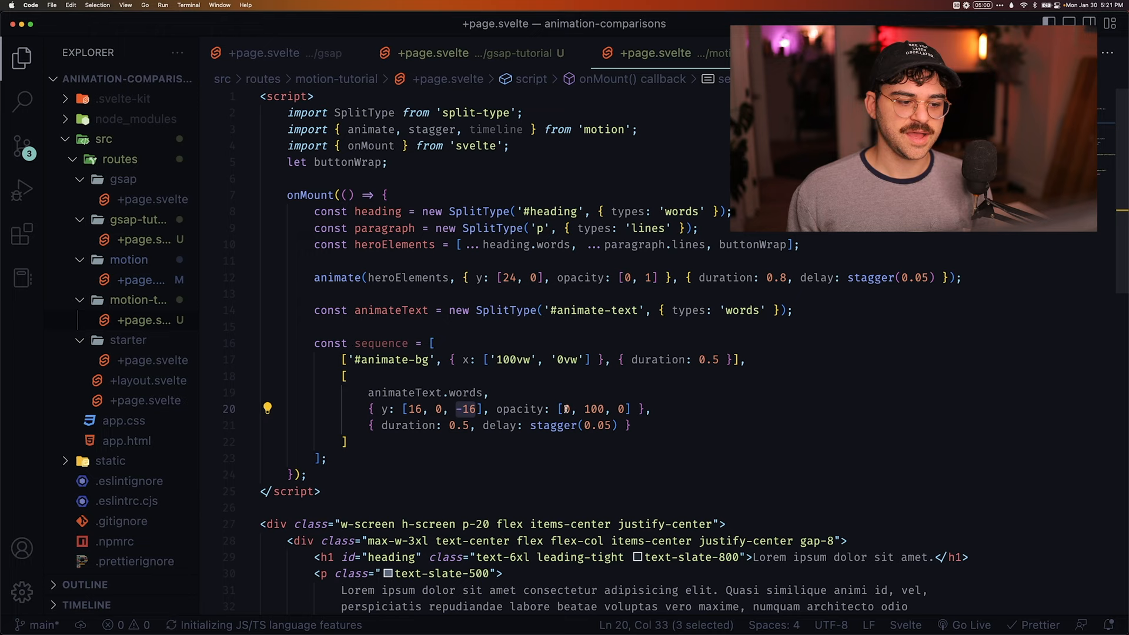
click(498, 424)
text(on:click={() => timeline()
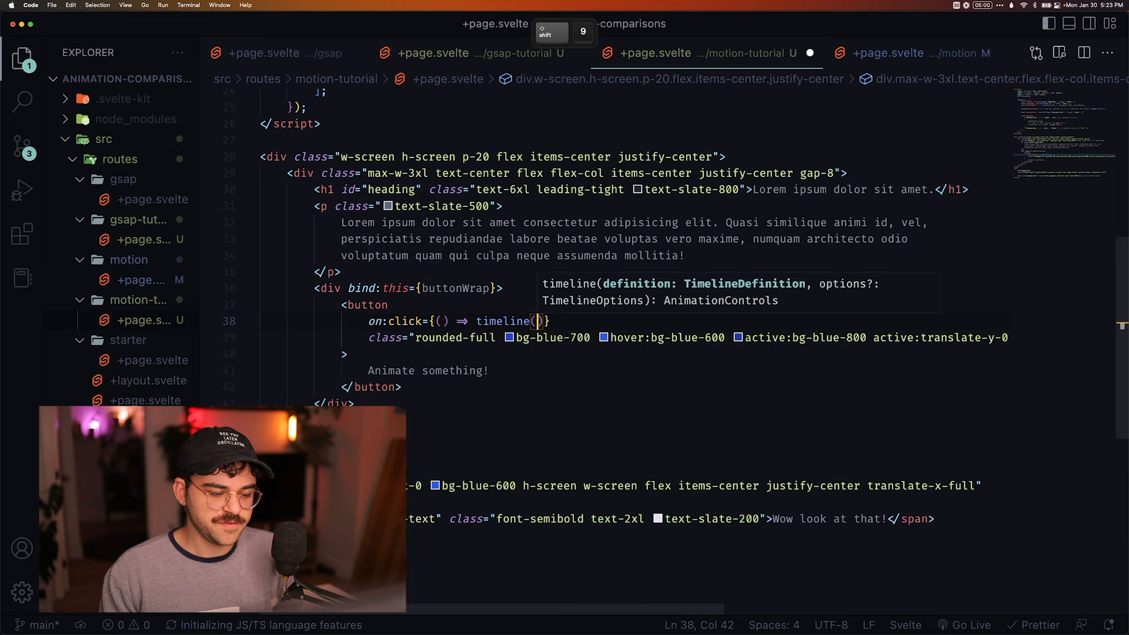
Set the button's on:click to timeline(sequence) and append the '-100vw' slide-out step at '-0.1'
text(sequence)
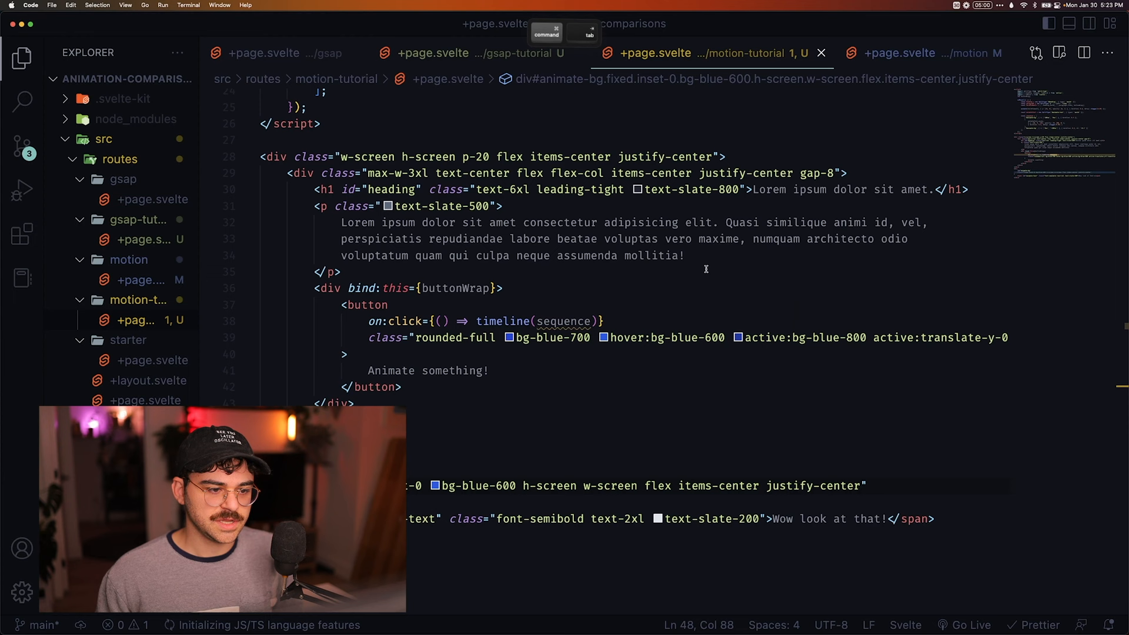
scroll(up, 3)
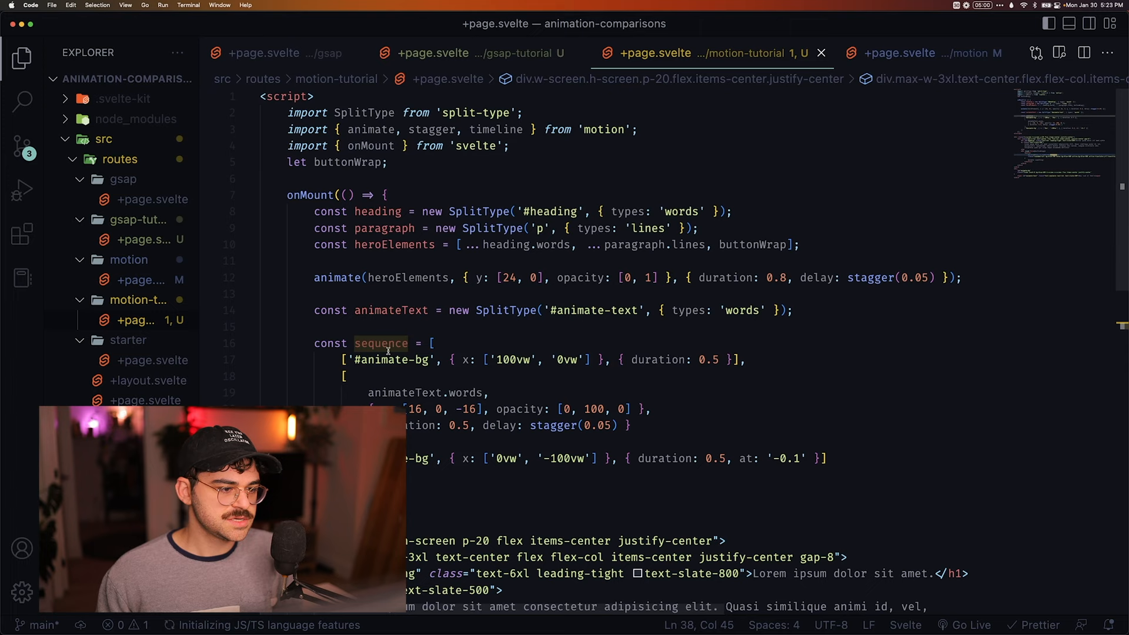
text(let sq)
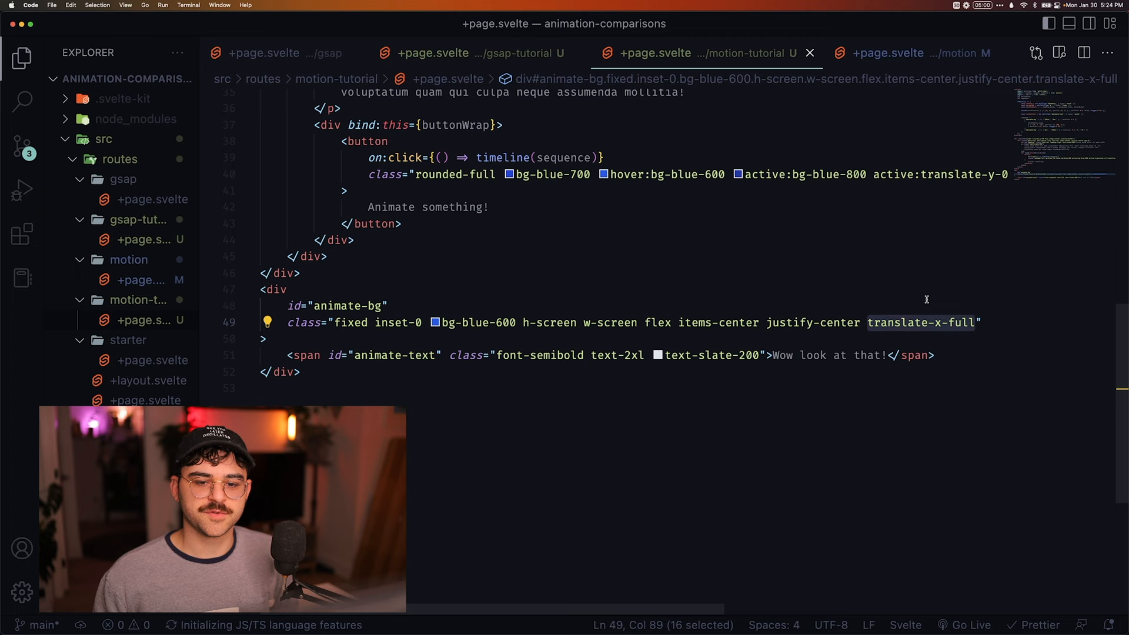
scroll(up, 3)
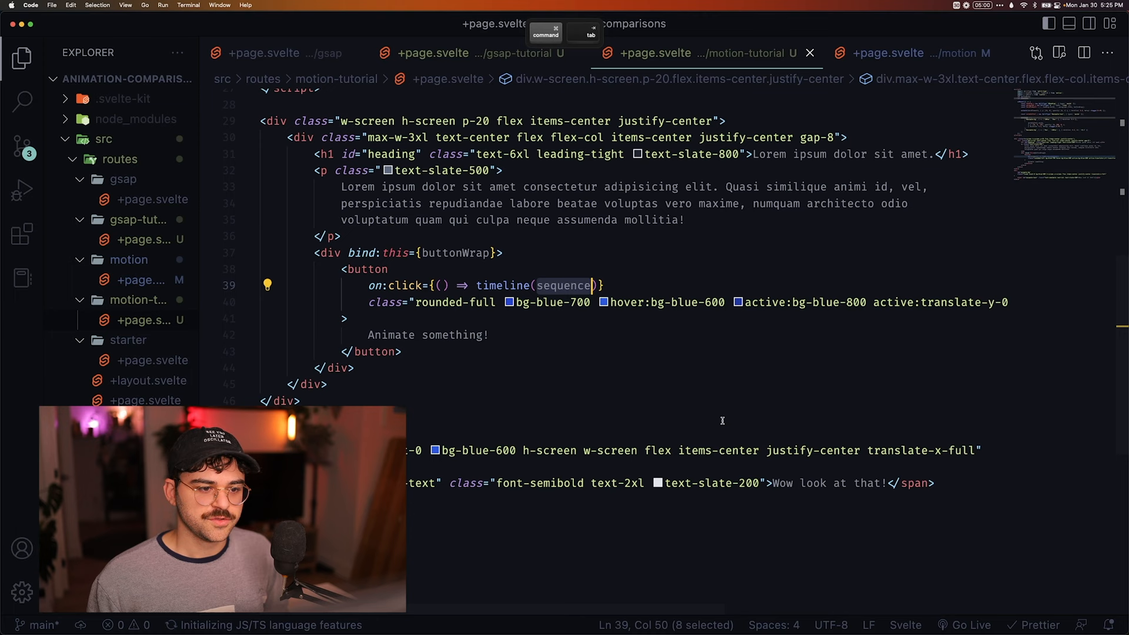
scroll(up, 3)
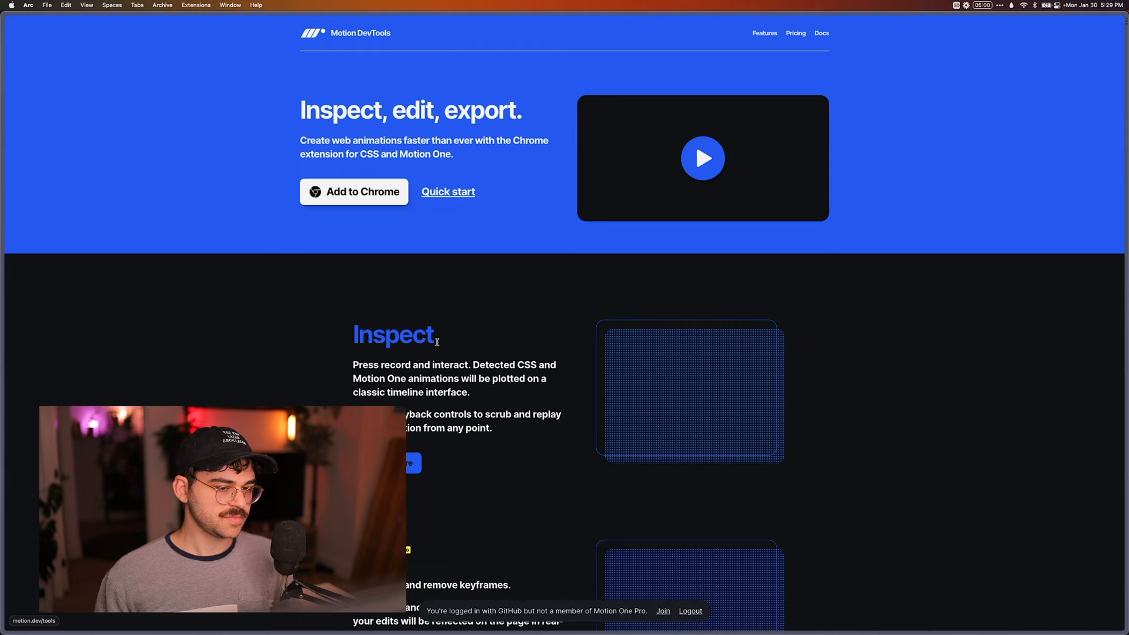
scroll(down, 3)
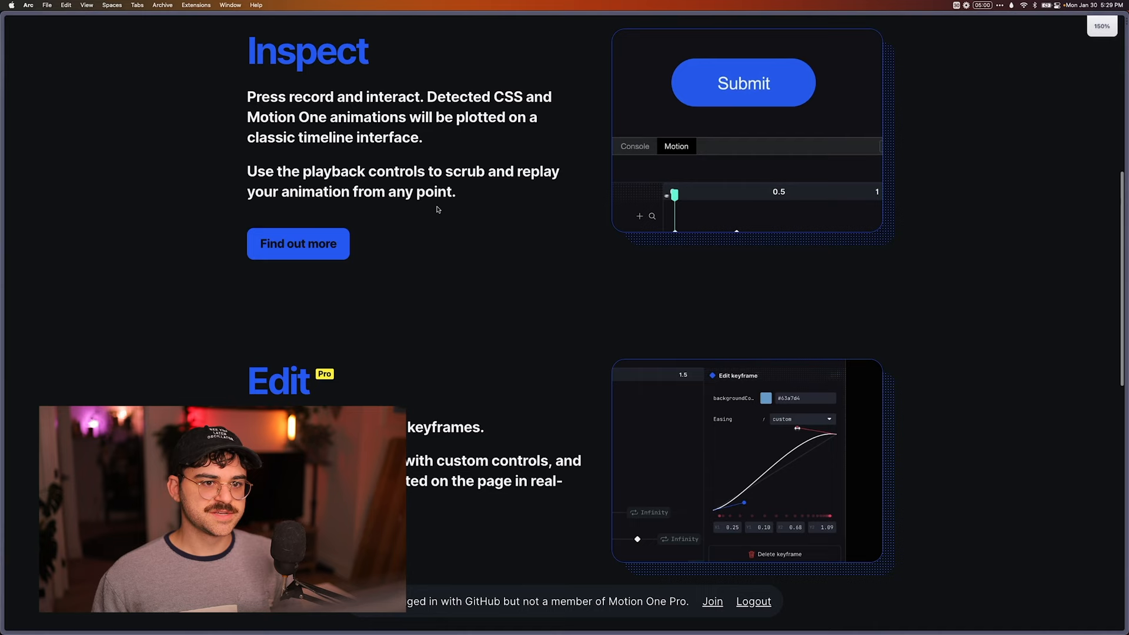
scroll(down, 3)
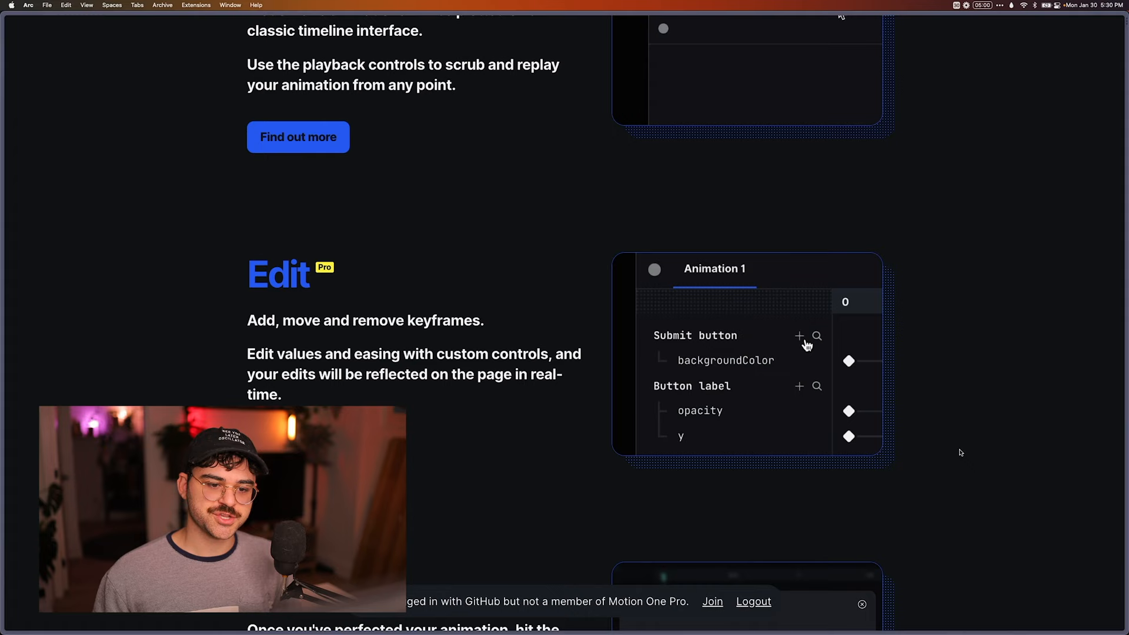
scroll(down, 3)
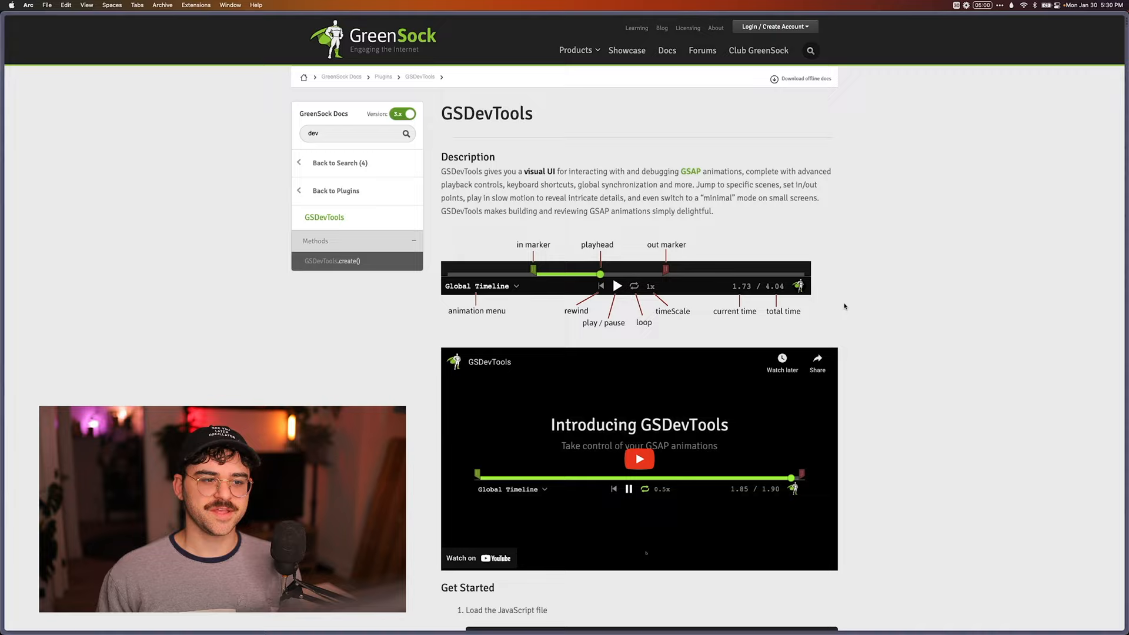
scroll(down, 3)
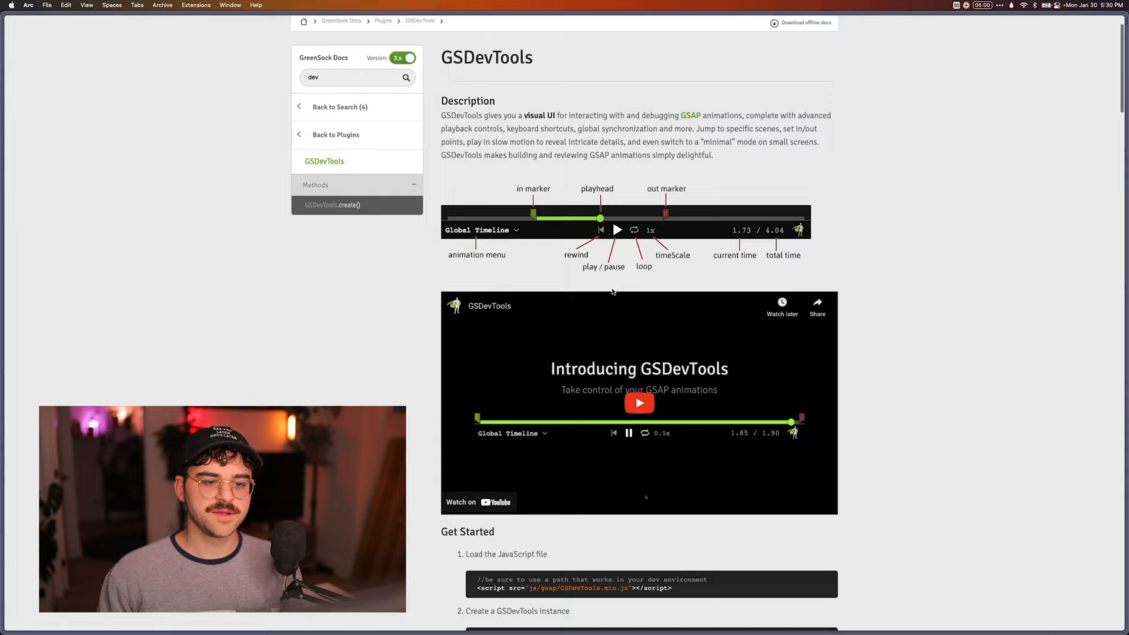
scroll(down, 3)
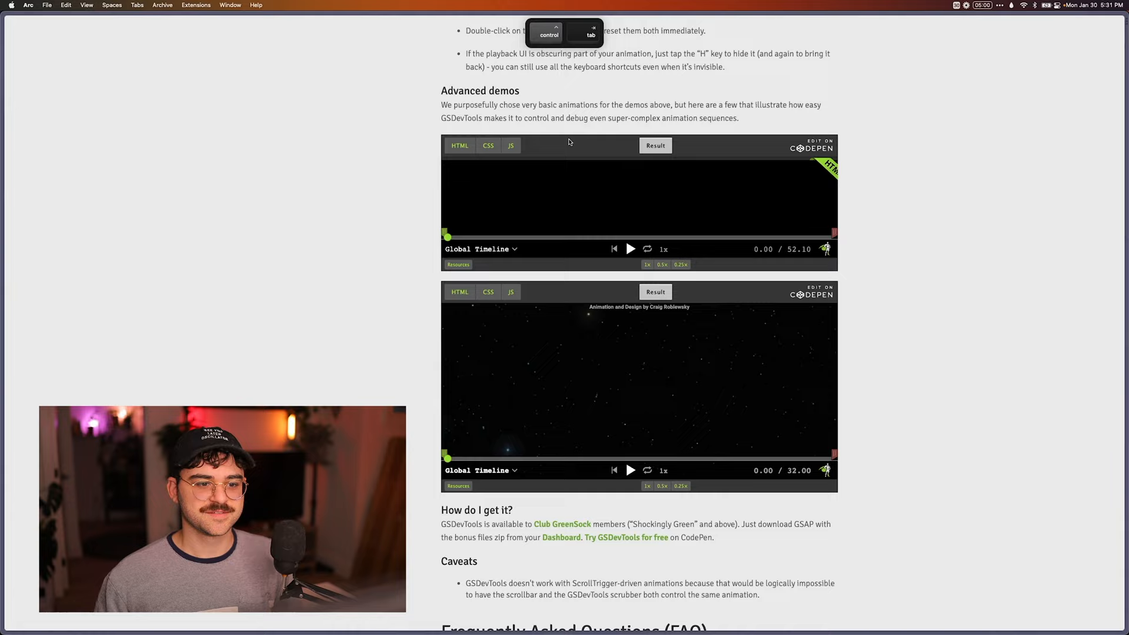
scroll(up, 3)
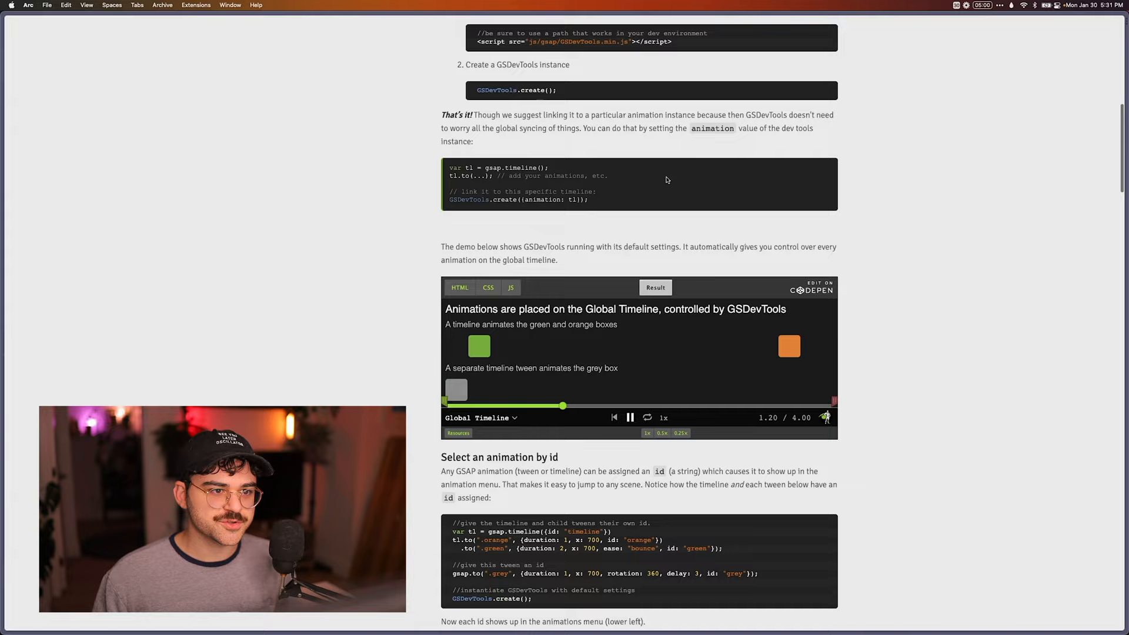
scroll(down, 3)
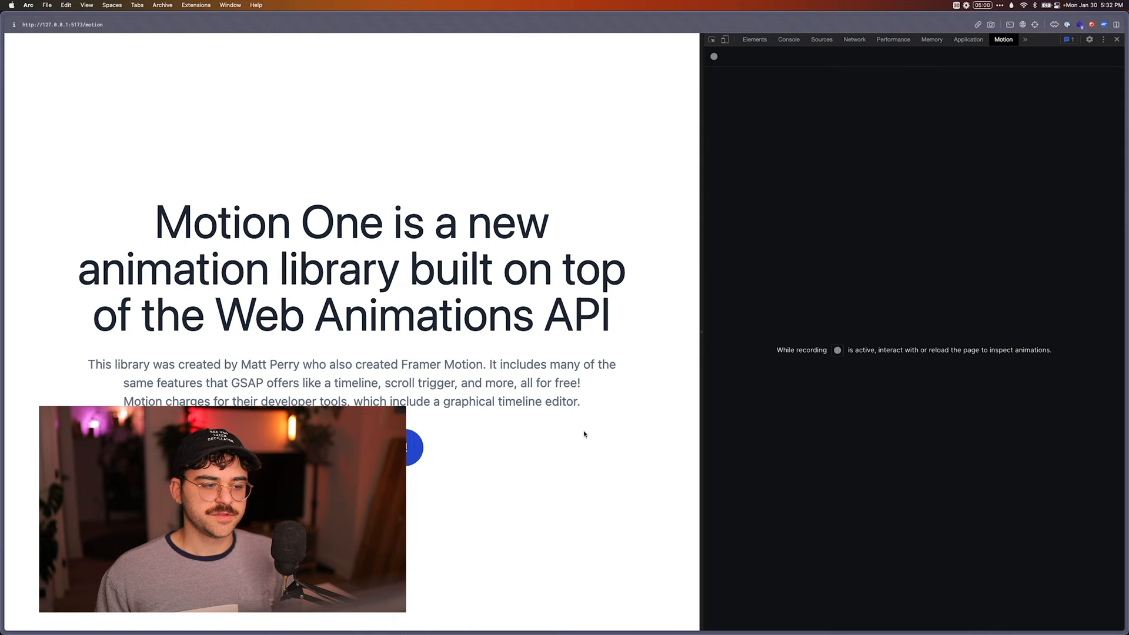
scroll(down, 3)
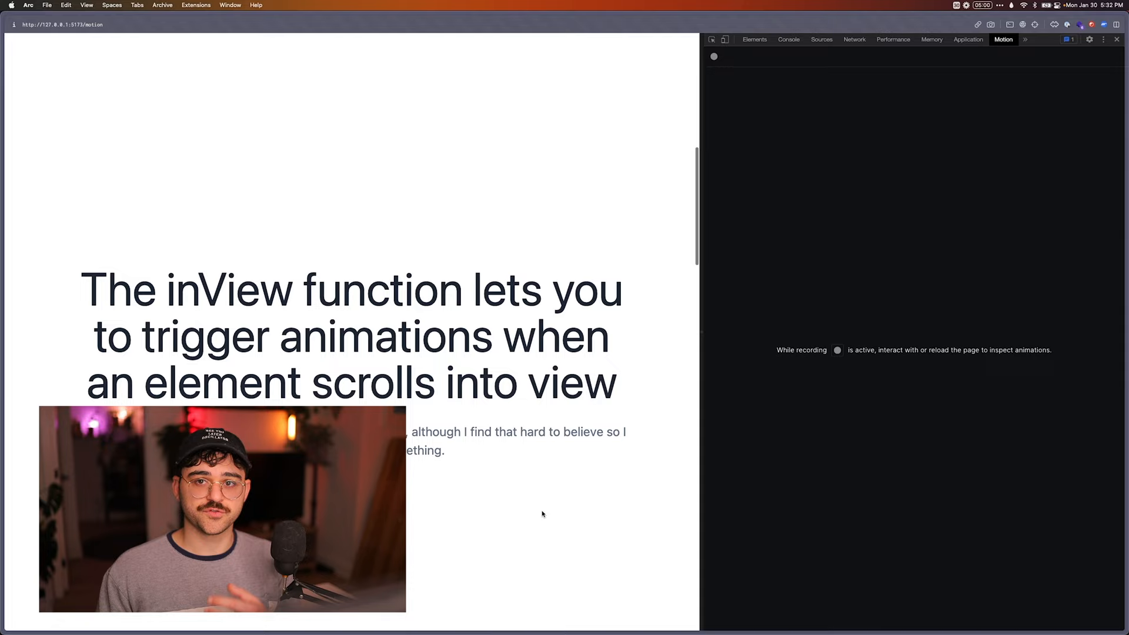
scroll(down, 3)
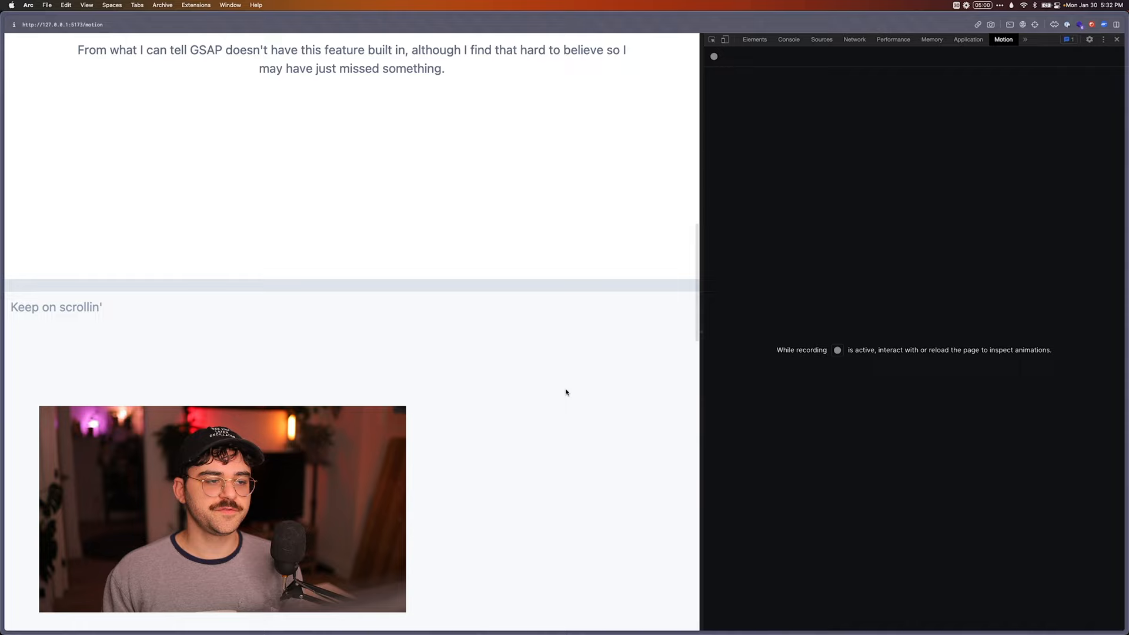
scroll(down, 3)
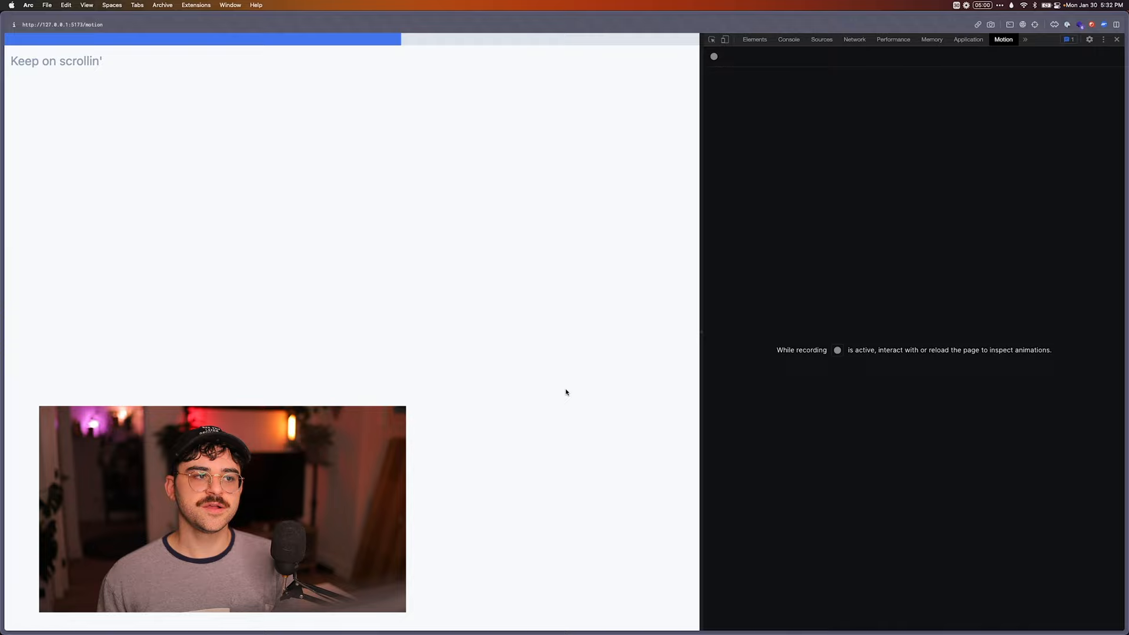
scroll(down, 3)
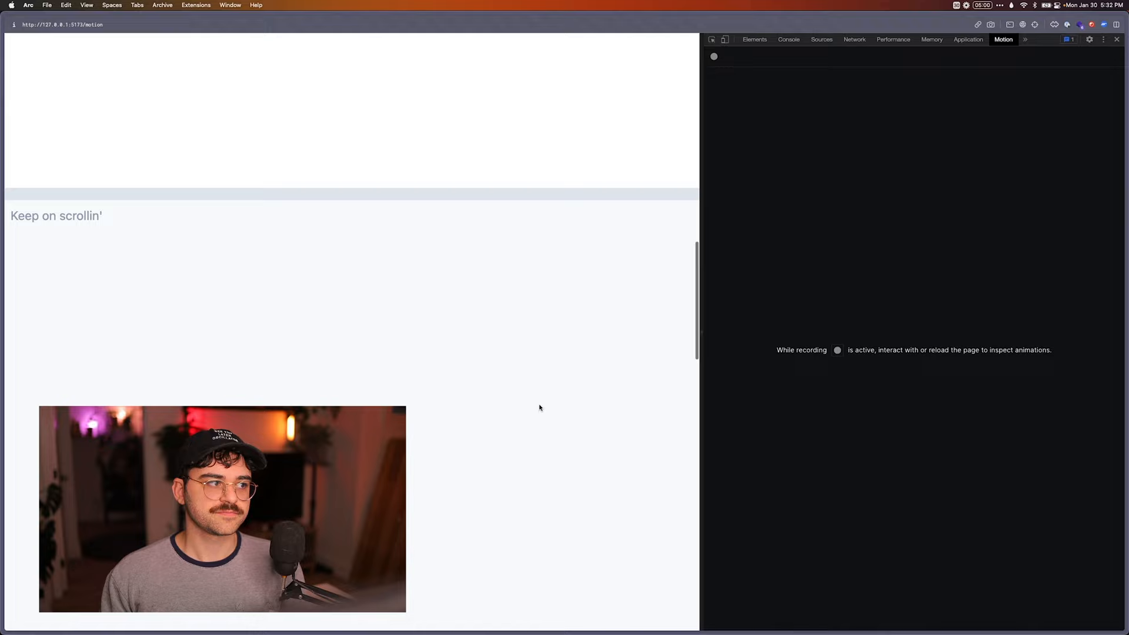
scroll(down, 3)
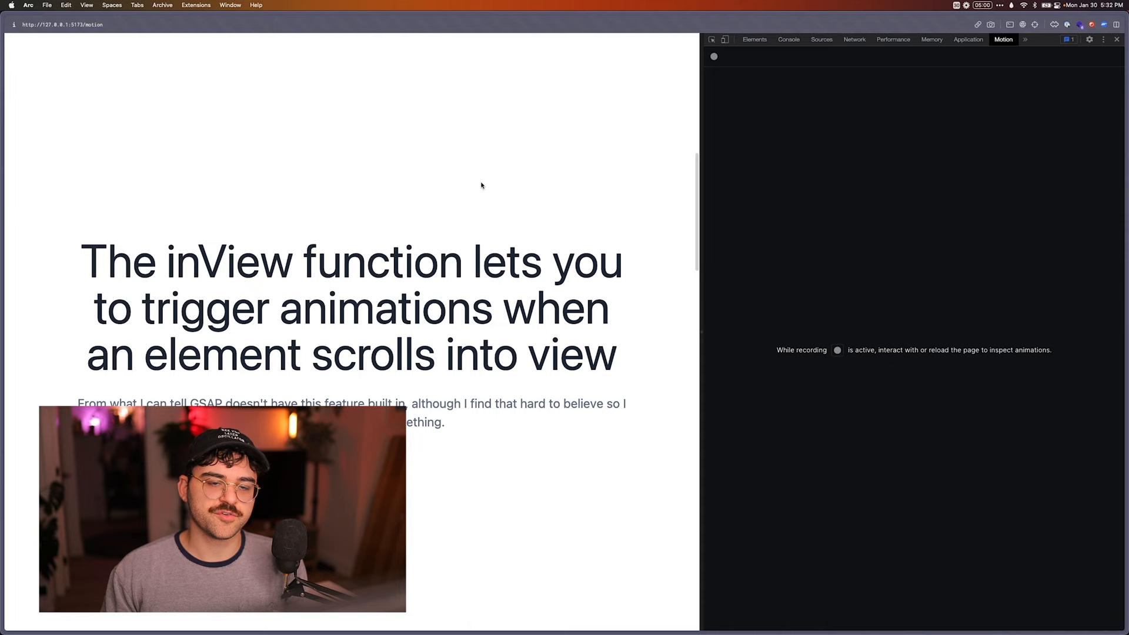